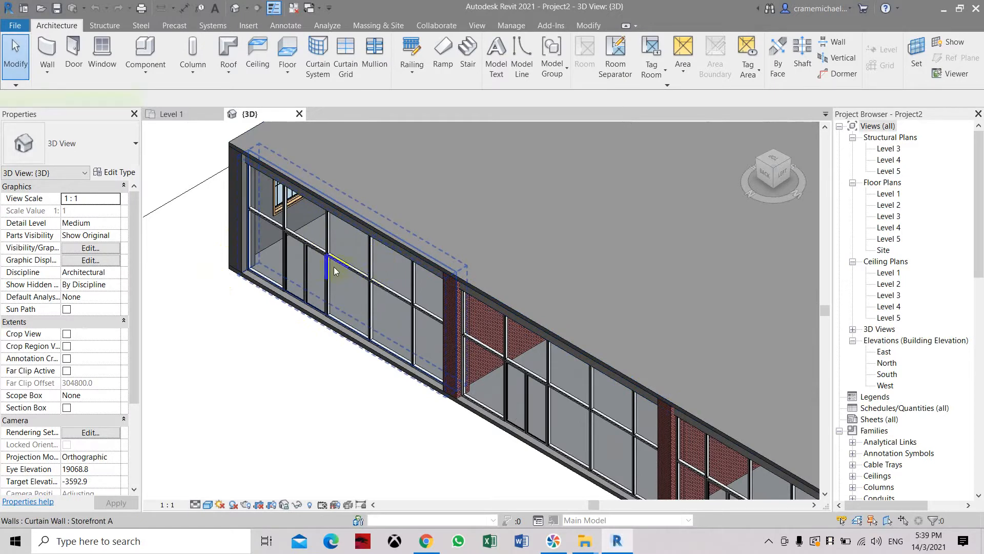
Duplicate the storefront wall's Storefront A curtain wall type as 'Storefront B'
left_click(335, 271)
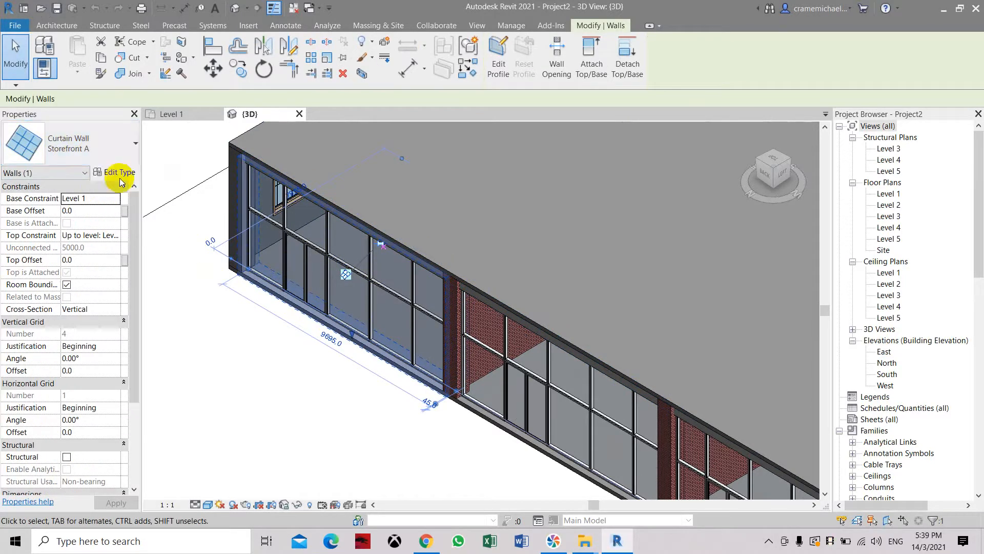
left_click(118, 172)
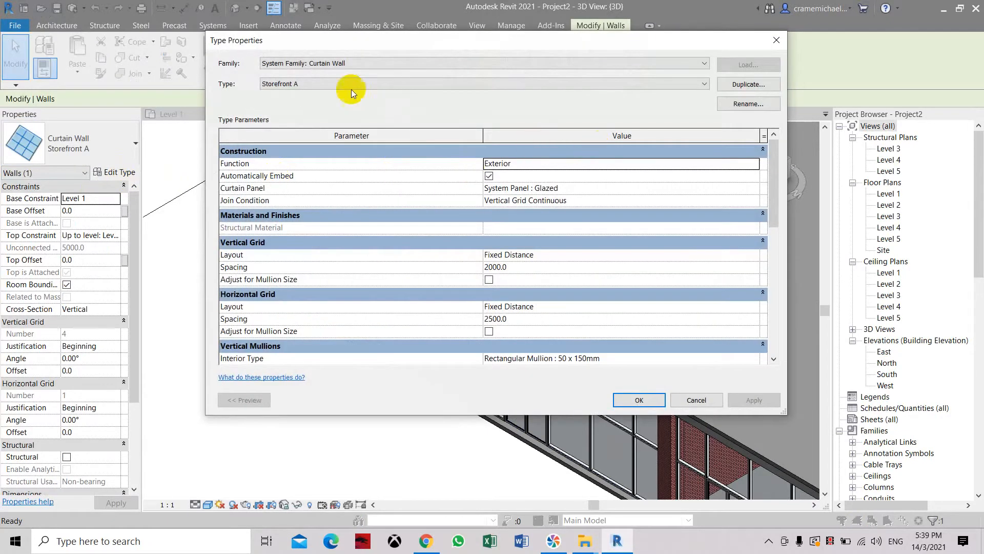
left_click(747, 84)
type("Storefront B")
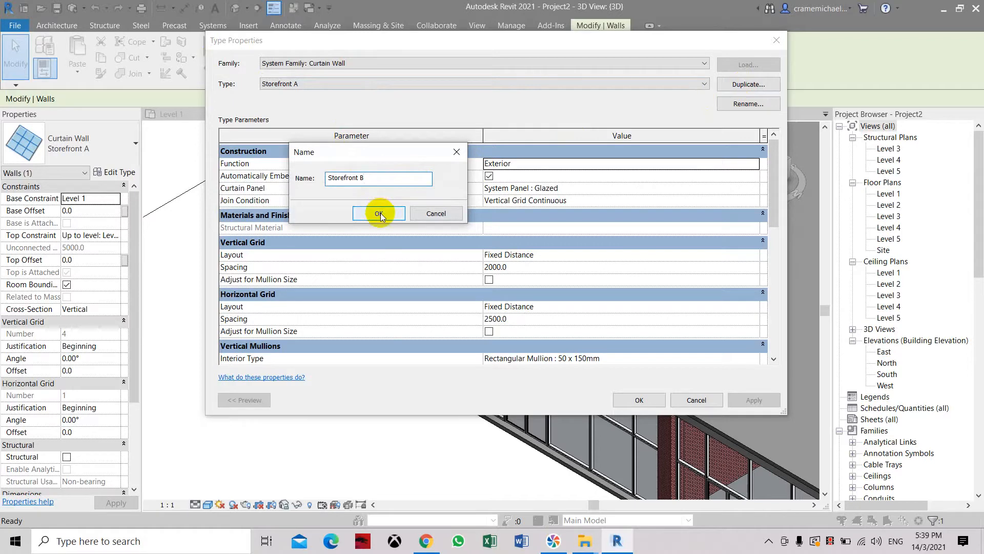
left_click(379, 213)
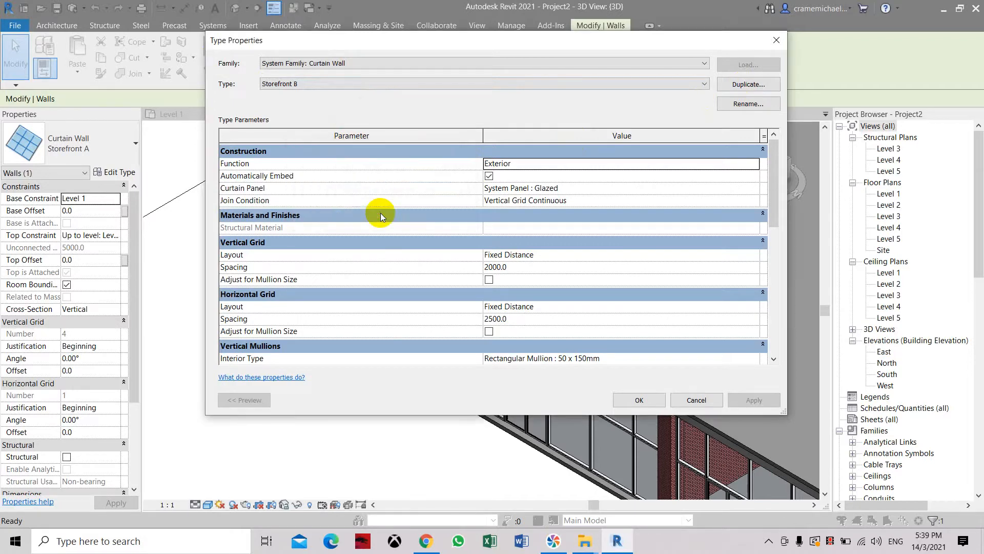
mouse_move(599, 199)
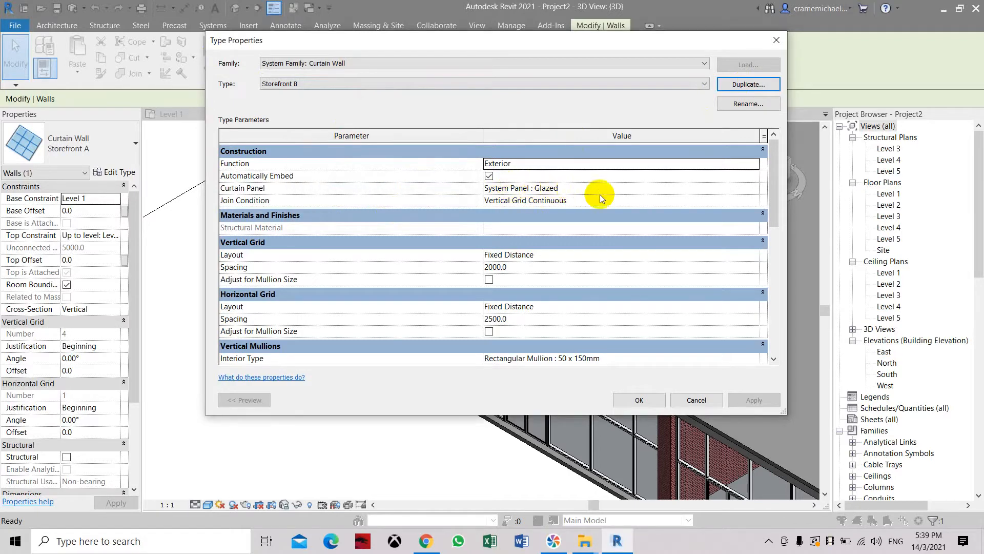
mouse_move(568, 193)
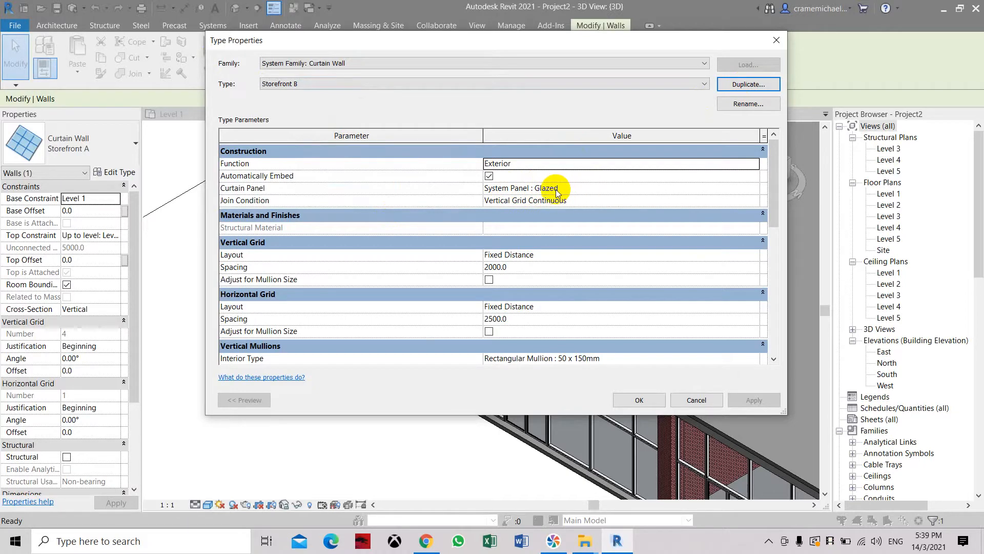
mouse_move(752, 191)
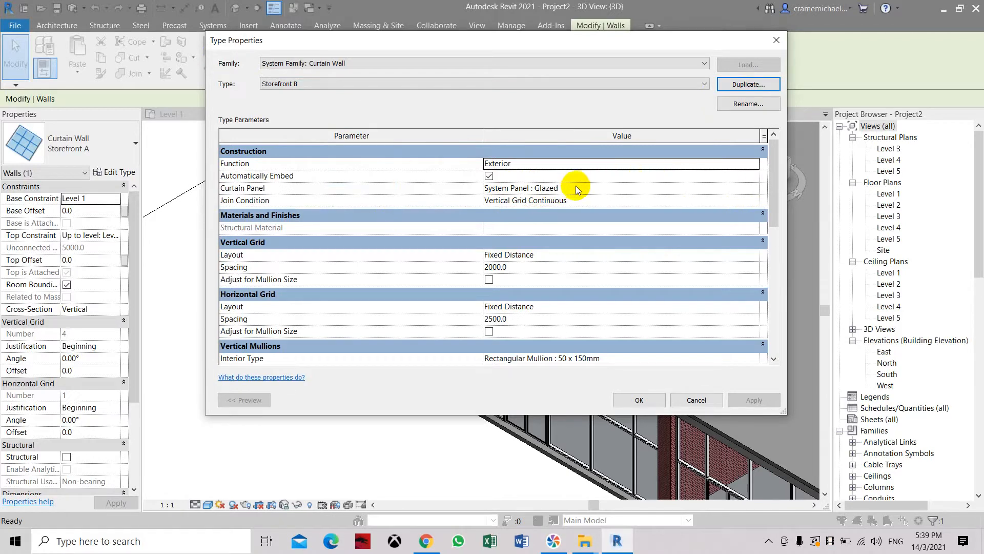
mouse_move(513, 191)
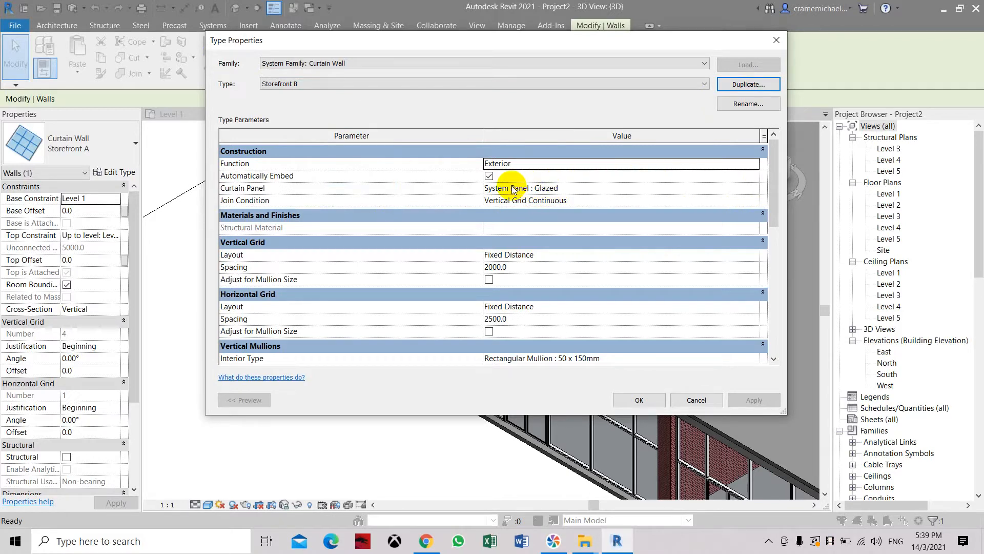
mouse_move(609, 333)
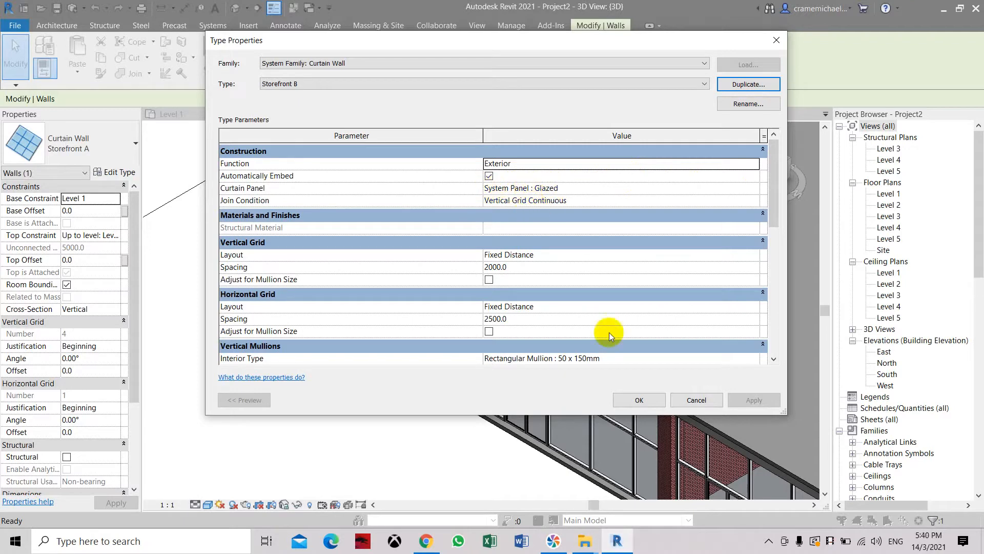
scroll("down", 3)
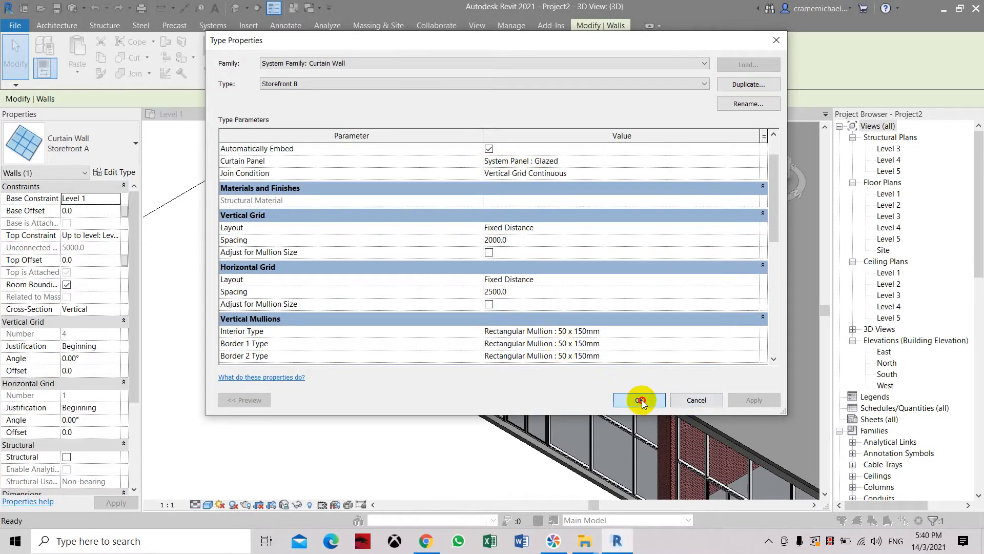
Save Storefront B and duplicate the Glazed system panel under Curtain Panels
left_click(639, 400)
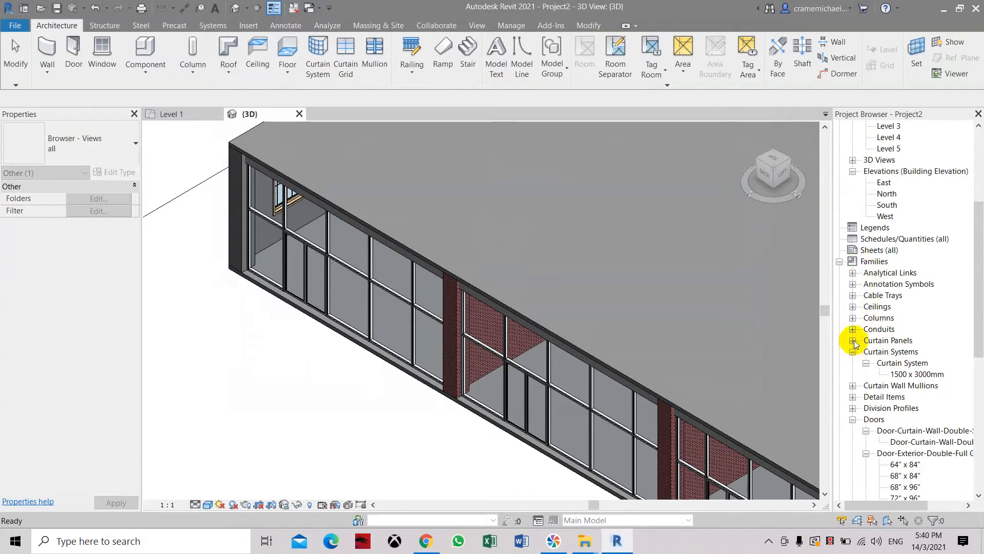
left_click(854, 341)
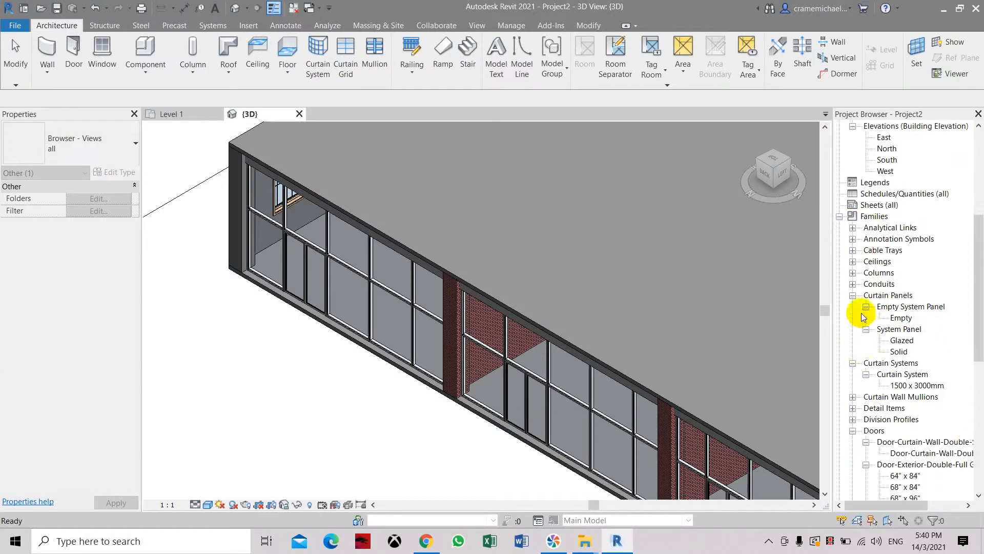
mouse_move(883, 333)
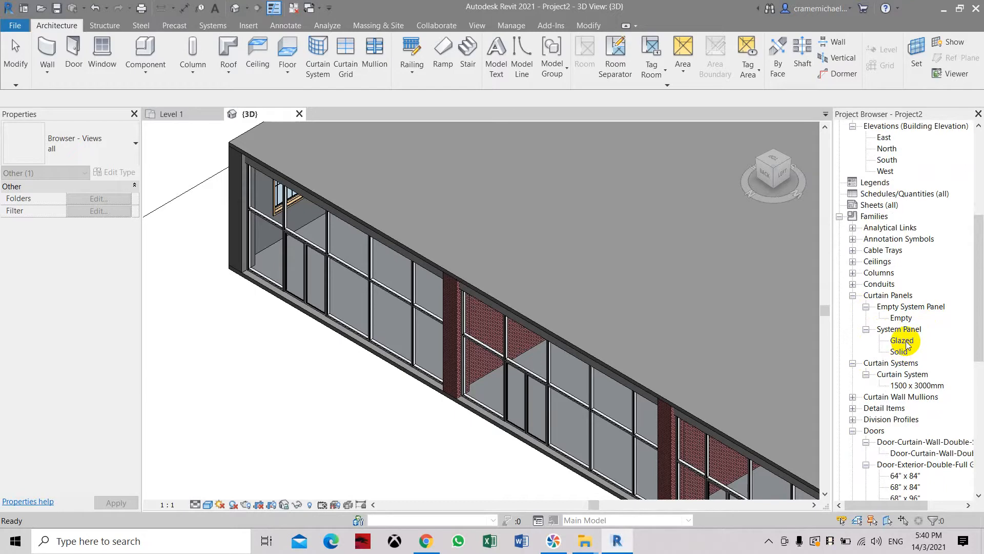
right_click(901, 340)
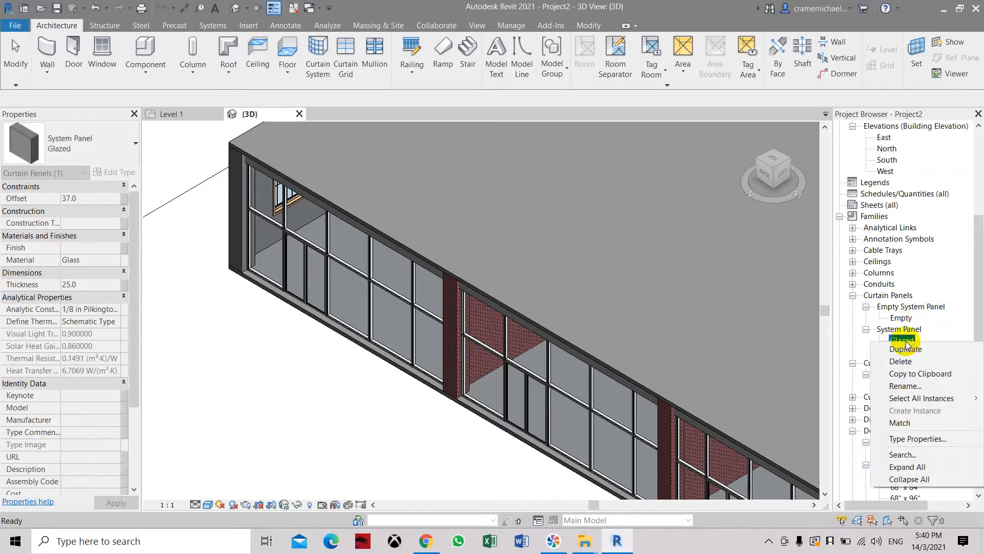
left_click(904, 348)
type("Colored")
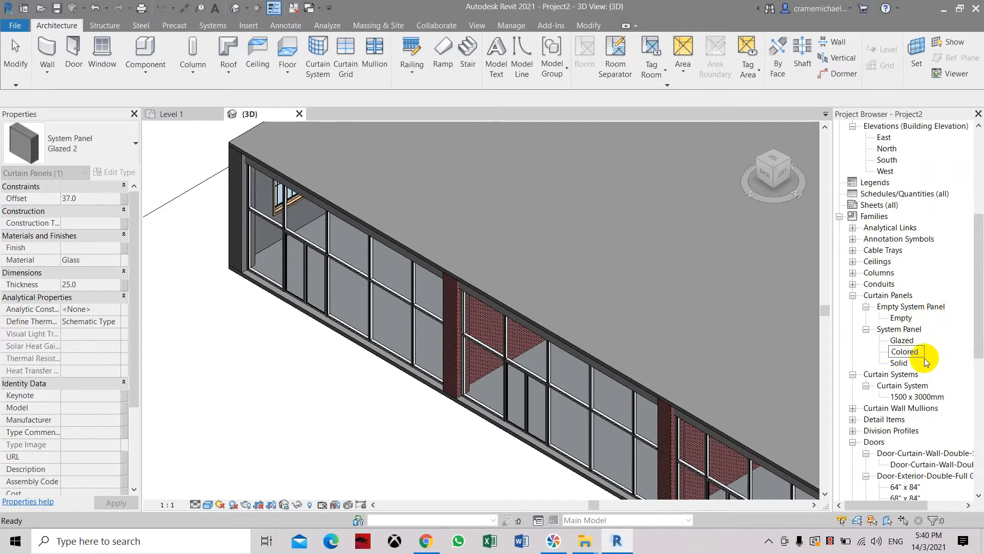
mouse_move(933, 362)
type(" Glass Low-E")
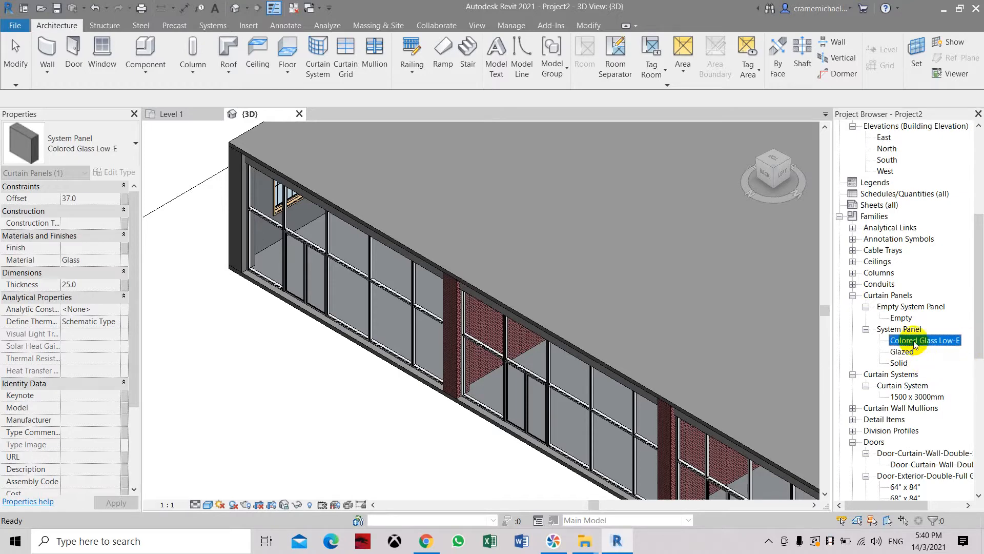
Open the Colored Glass Low-E panel's type properties and select its Material value
double_click(922, 339)
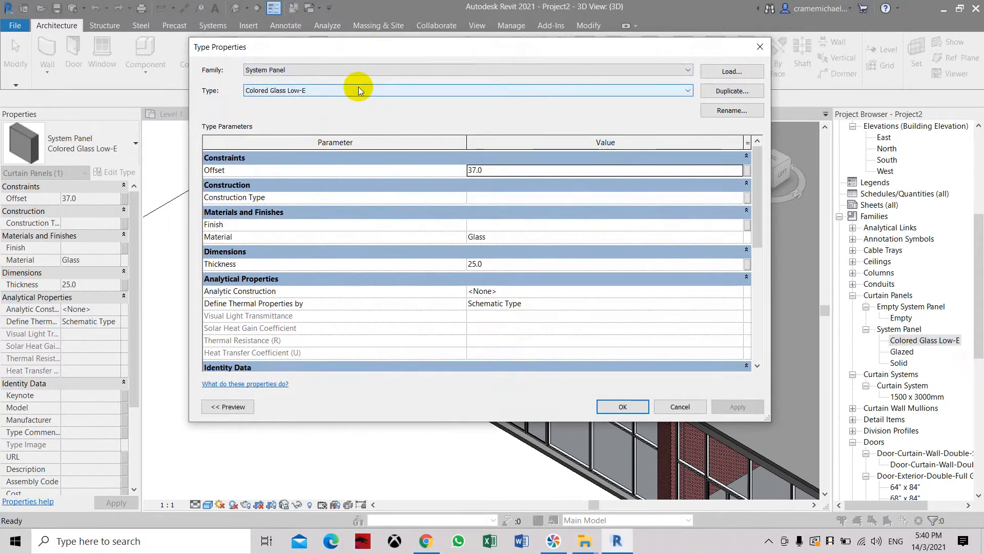
mouse_move(395, 115)
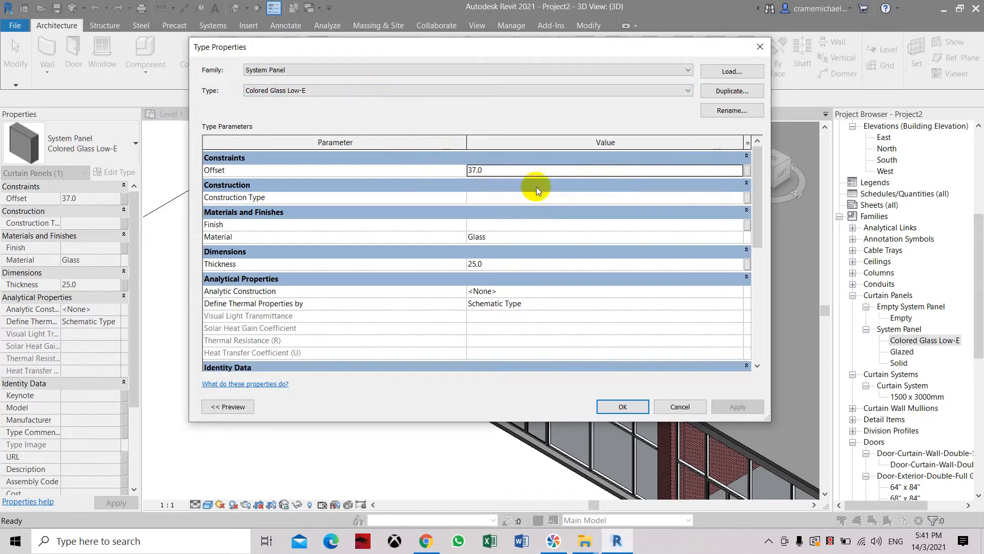
mouse_move(486, 206)
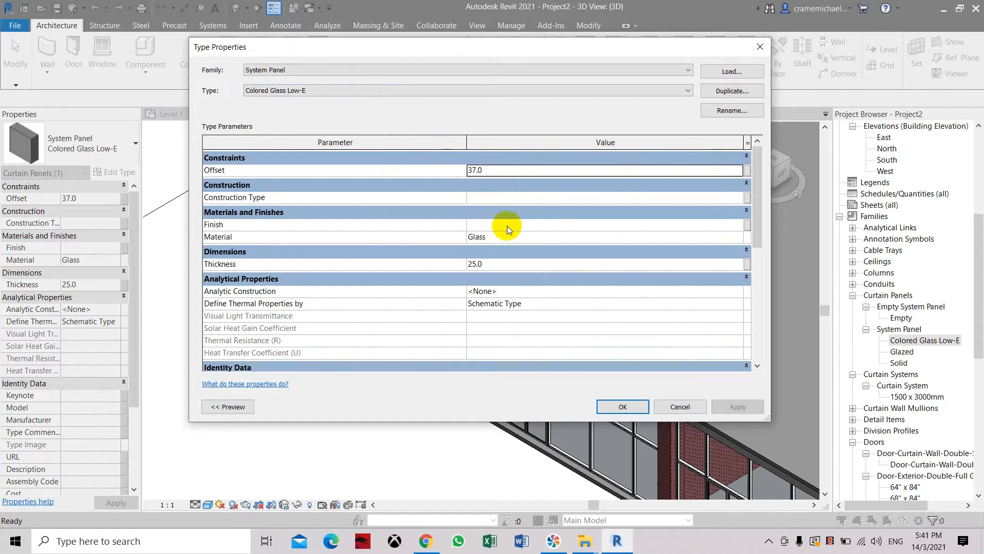
left_click(603, 237)
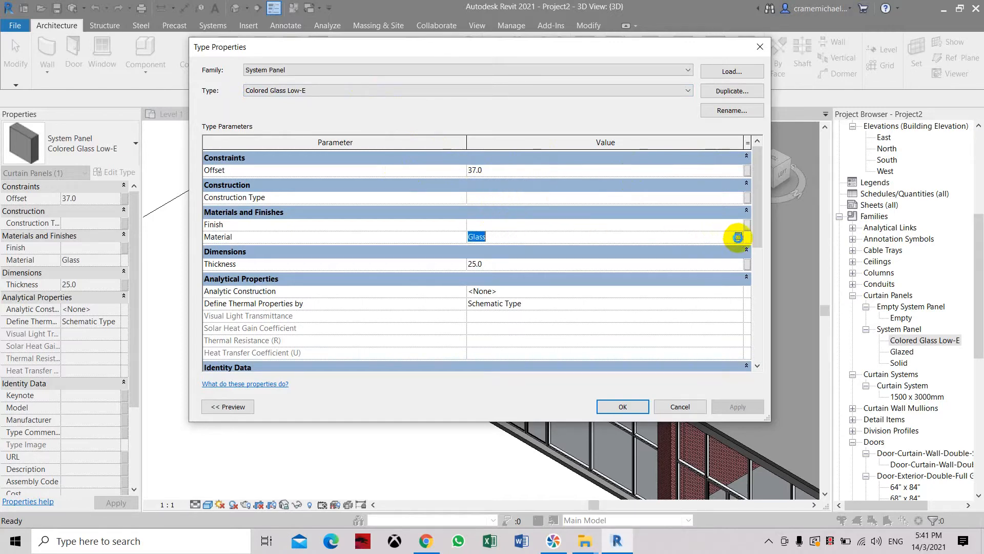
Set the Glass material's shading colour to olive yellow (RGB 136 136 0)
left_click(737, 237)
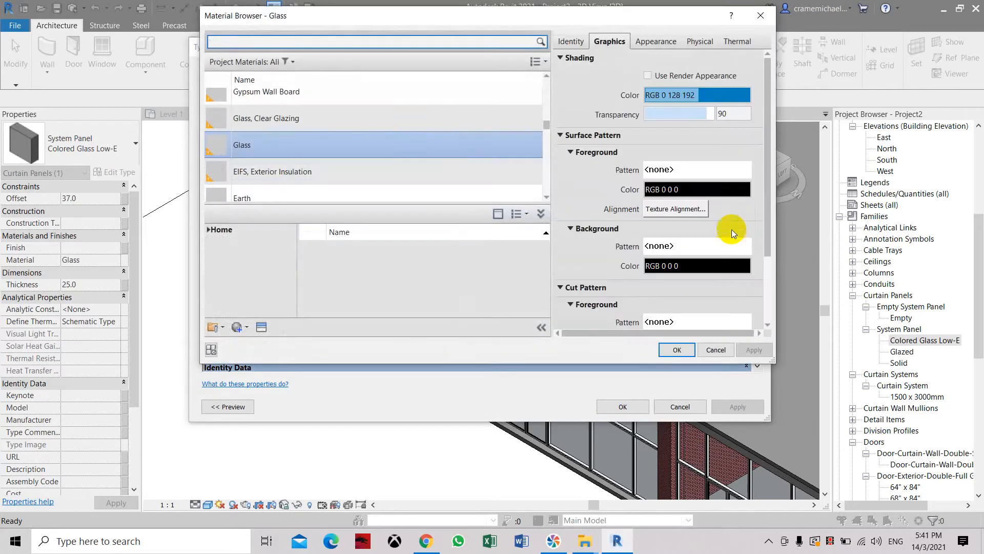
left_click(647, 76)
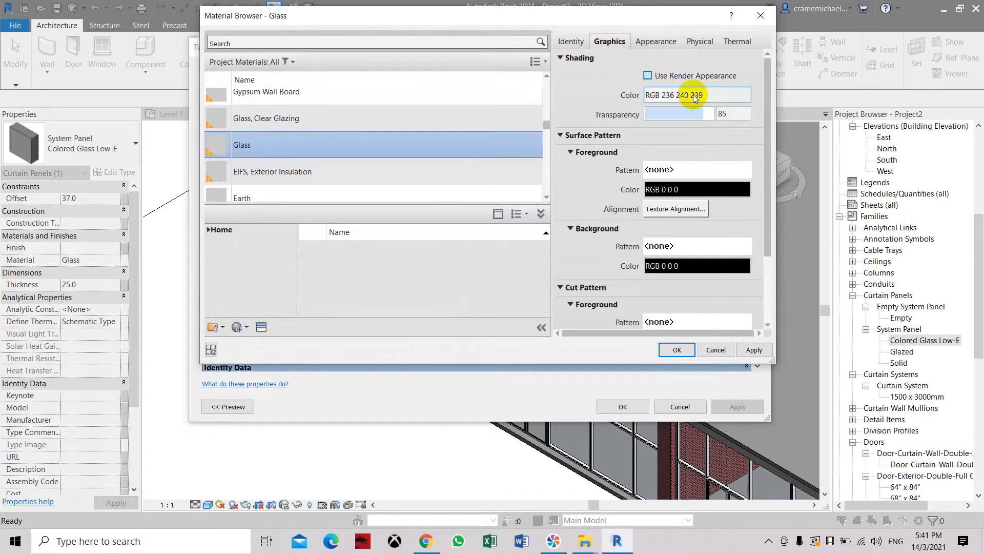
left_click(696, 95)
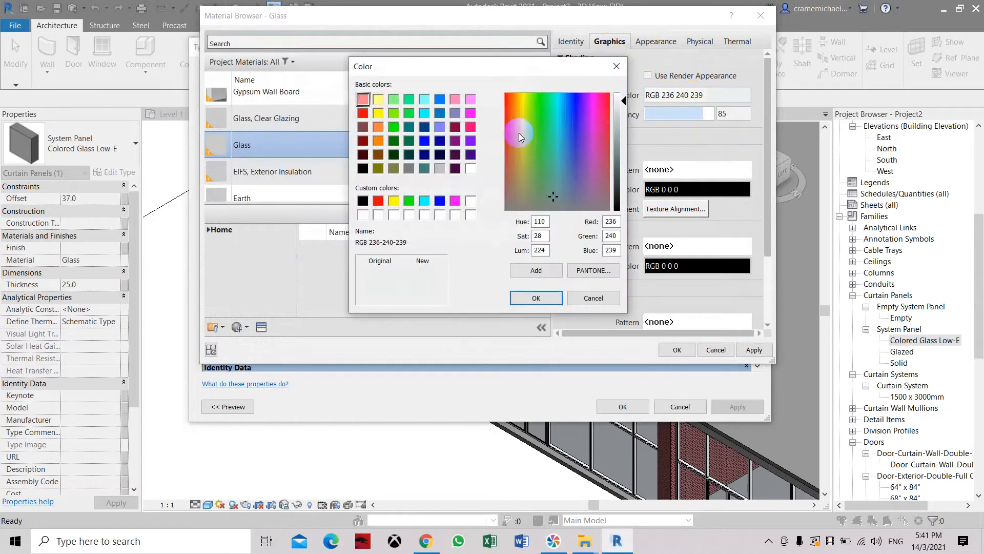
left_click(377, 168)
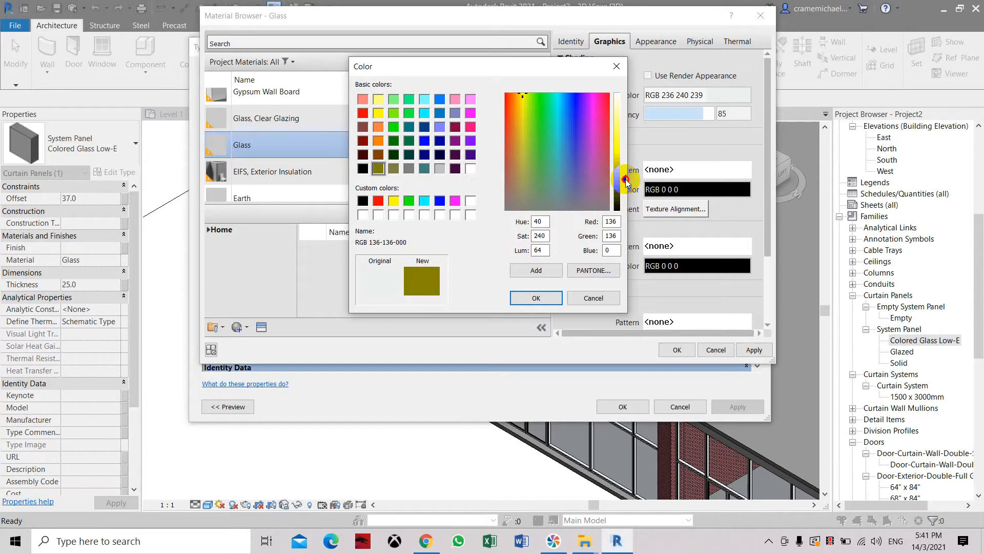
left_click(535, 297)
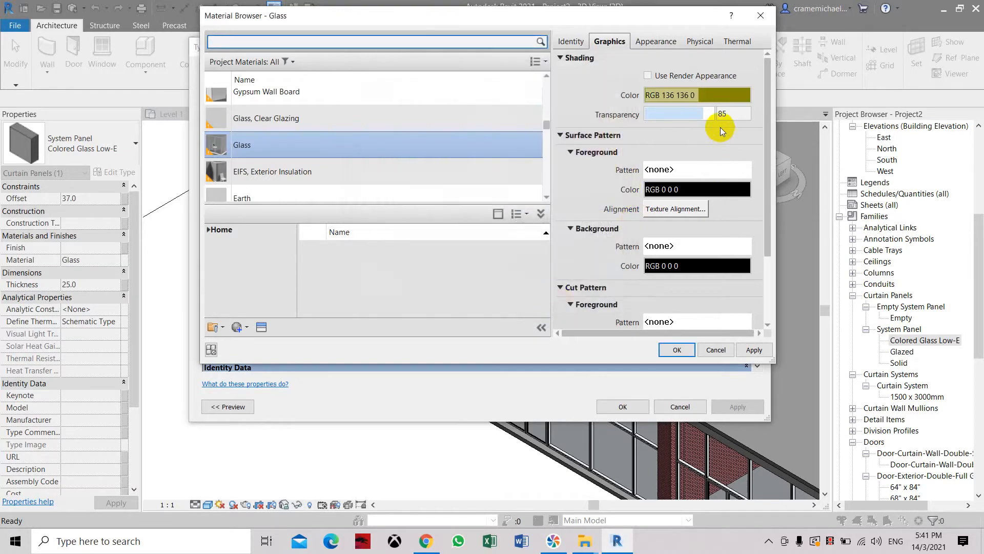
Lower the Glass transparency to 16 and set the appearance glazing colour to Gray
left_click_drag(702, 113, 656, 114)
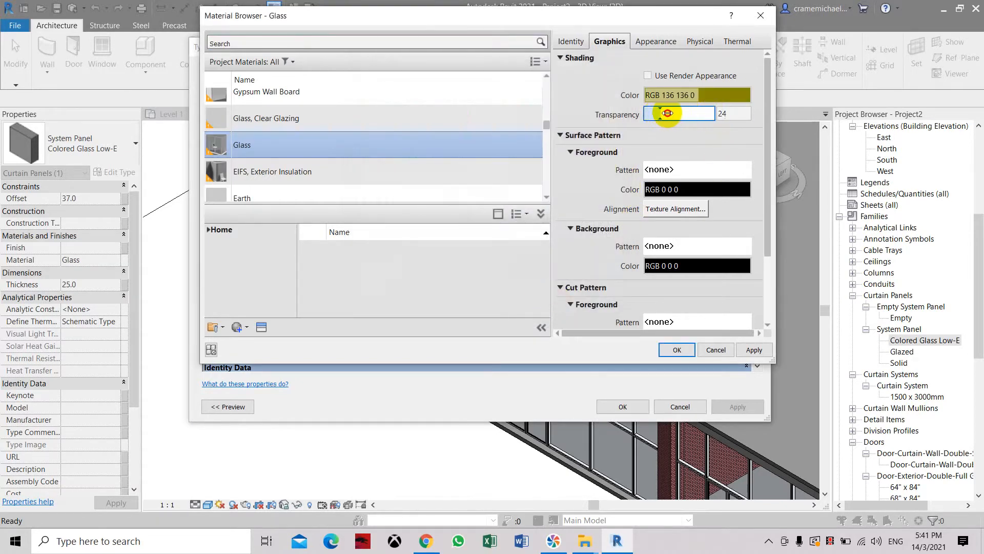
left_click_drag(668, 114, 659, 114)
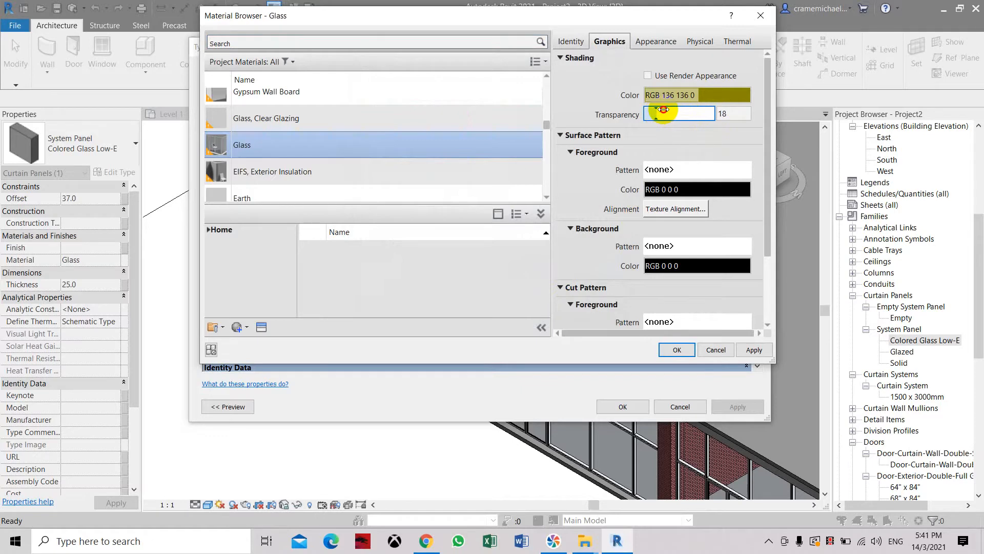
left_click_drag(666, 113, 657, 113)
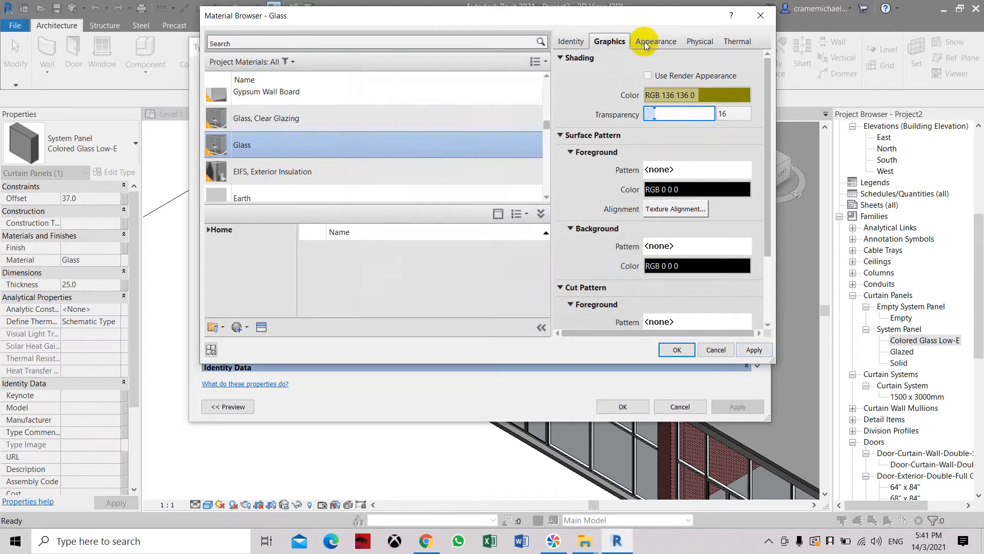
left_click(655, 41)
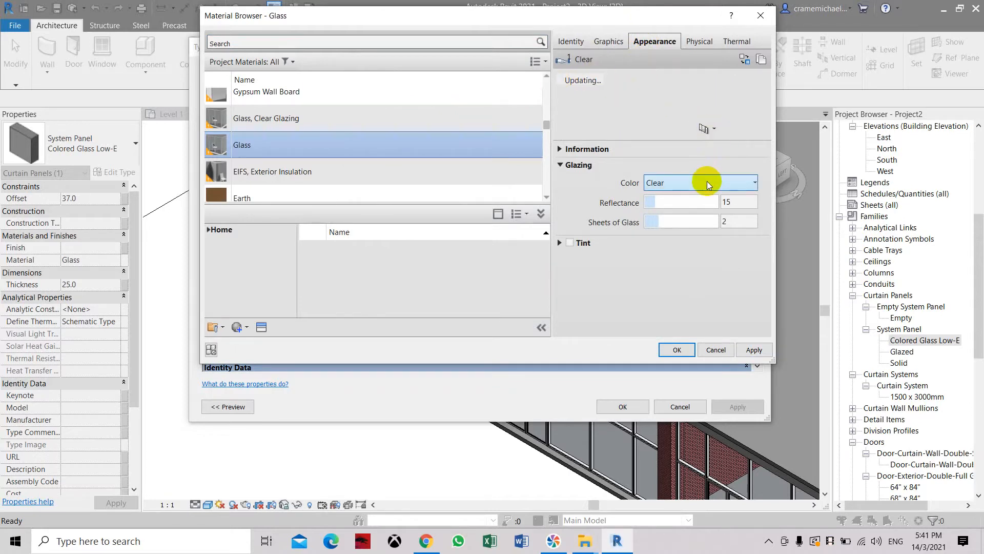
left_click(700, 182)
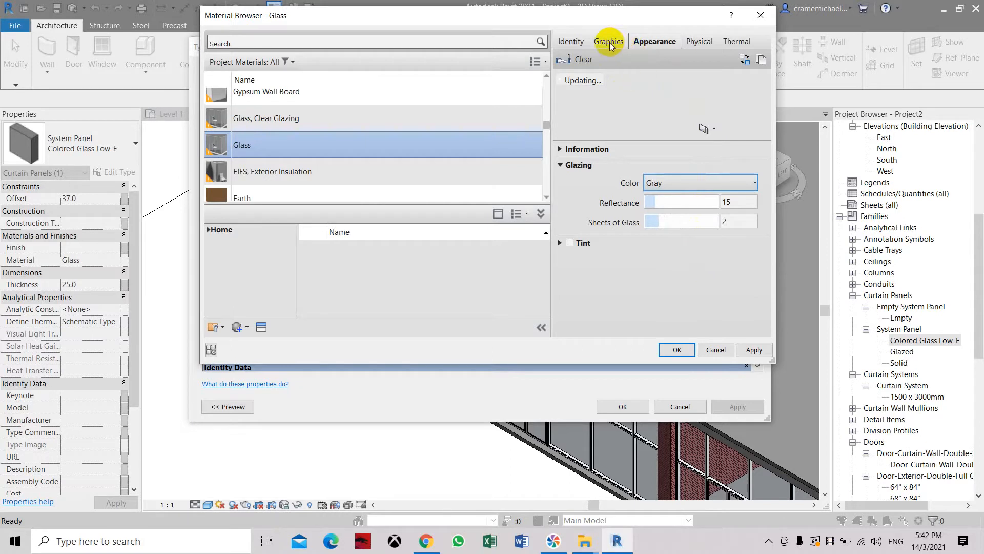
Apply the Glass material changes and close the Material Browser
left_click(608, 41)
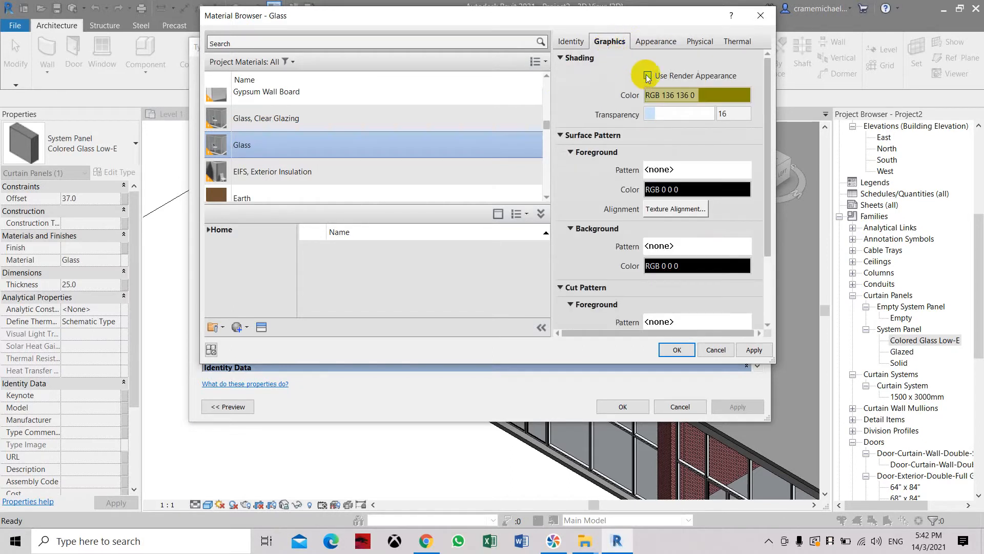
left_click(648, 75)
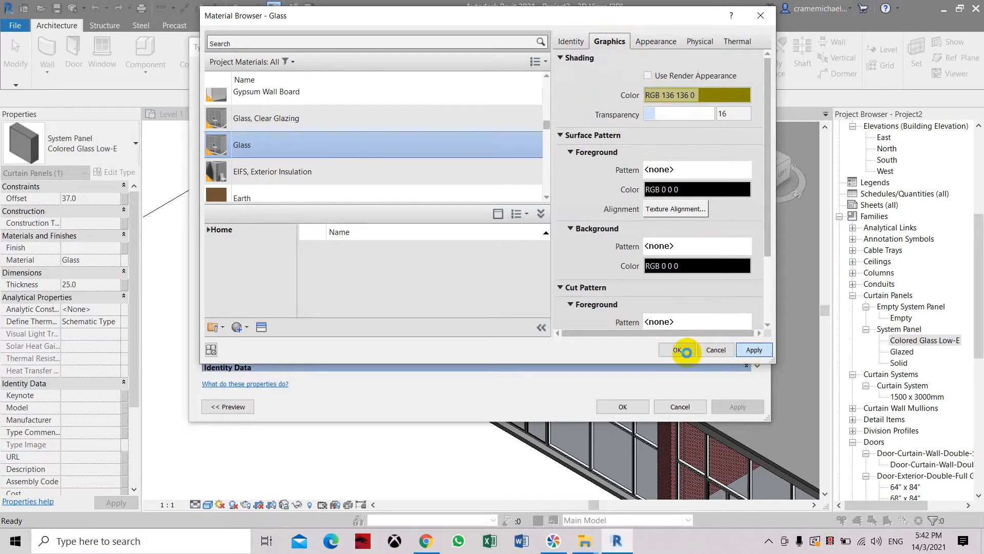
left_click(677, 350)
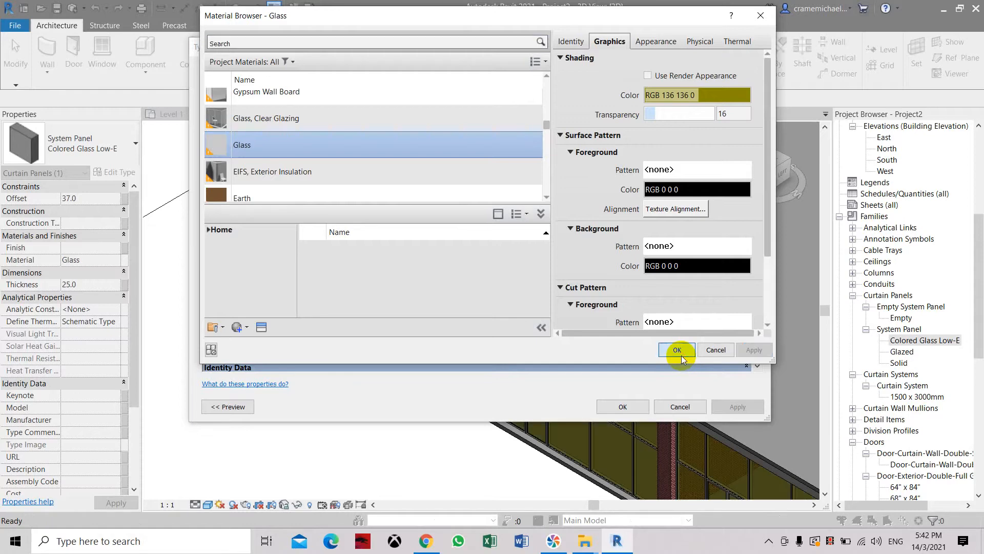
left_click(676, 349)
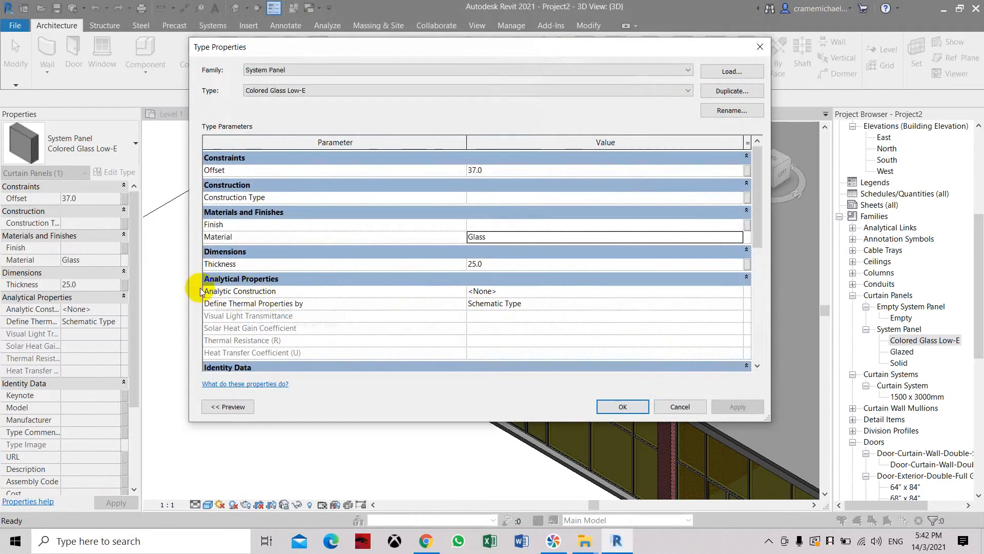
mouse_move(457, 287)
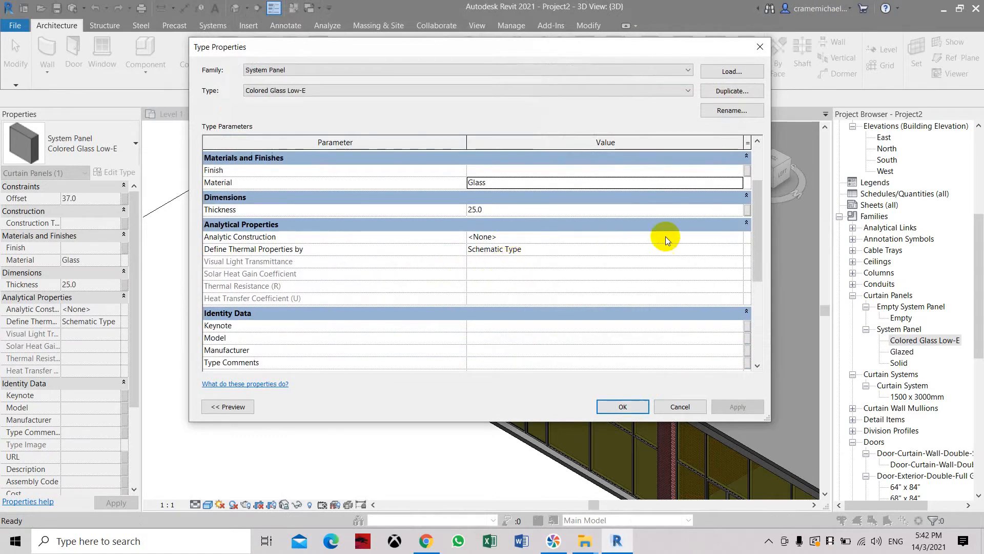
Browse the Analytic Construction list for double glazing 1/4 in bluegreen low-E
left_click(738, 237)
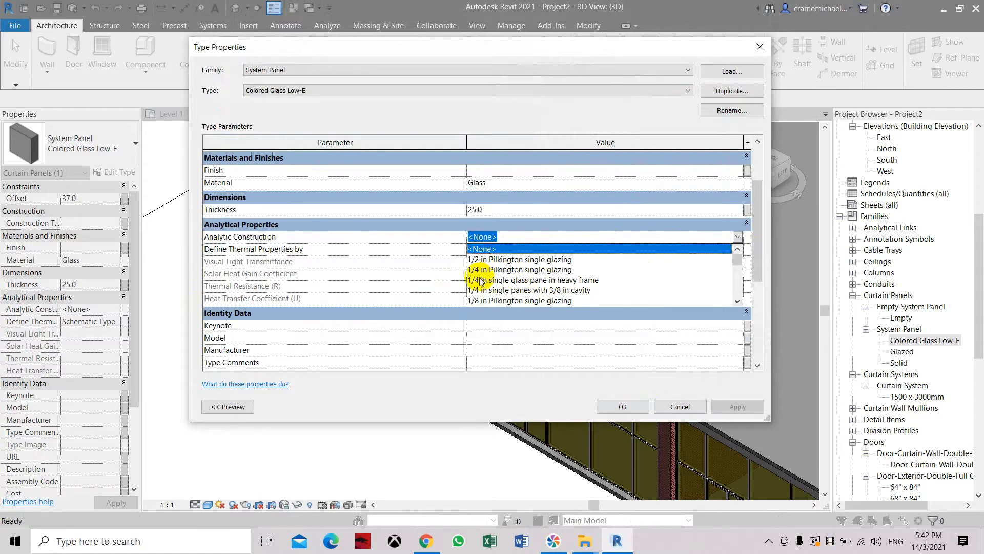
scroll("down", 3)
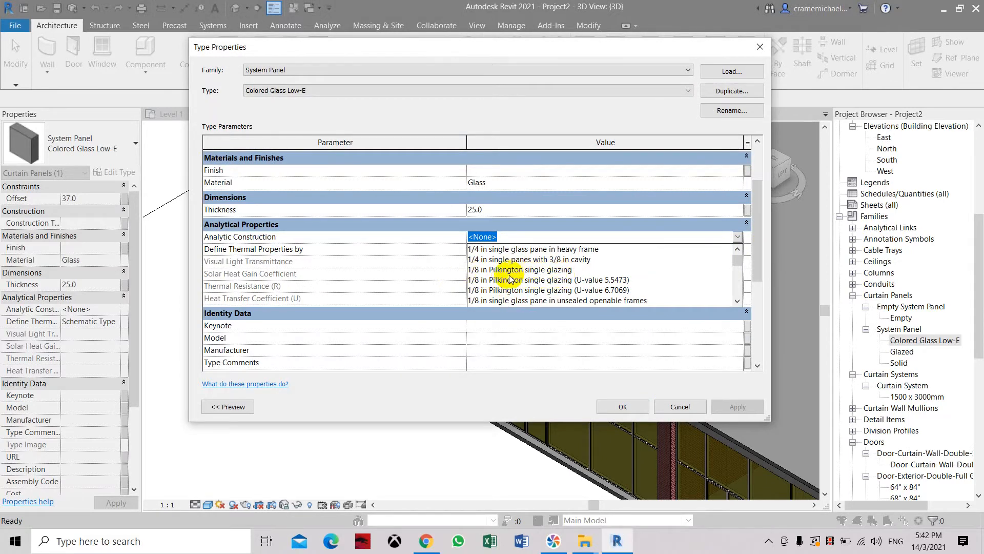
mouse_move(568, 279)
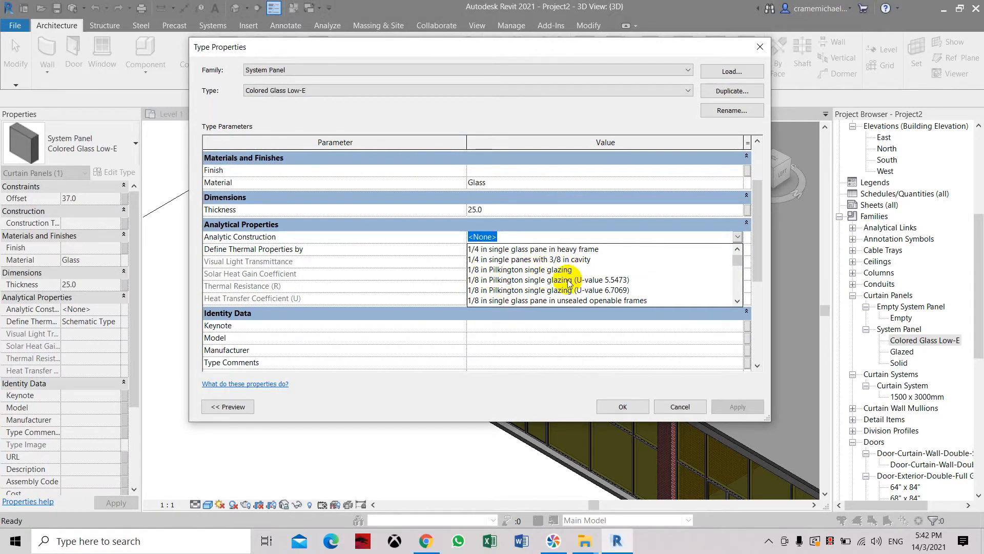
scroll("down", 3)
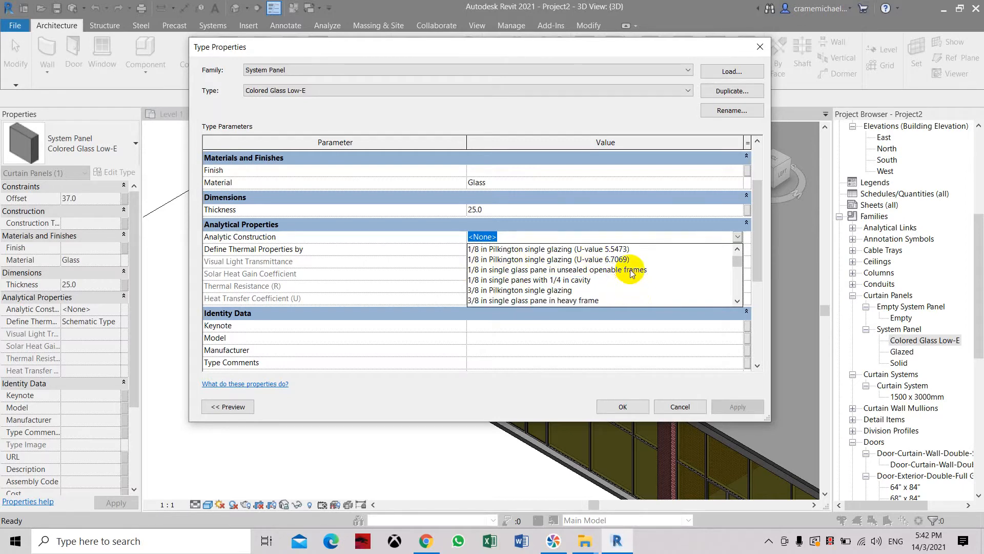
mouse_move(638, 262)
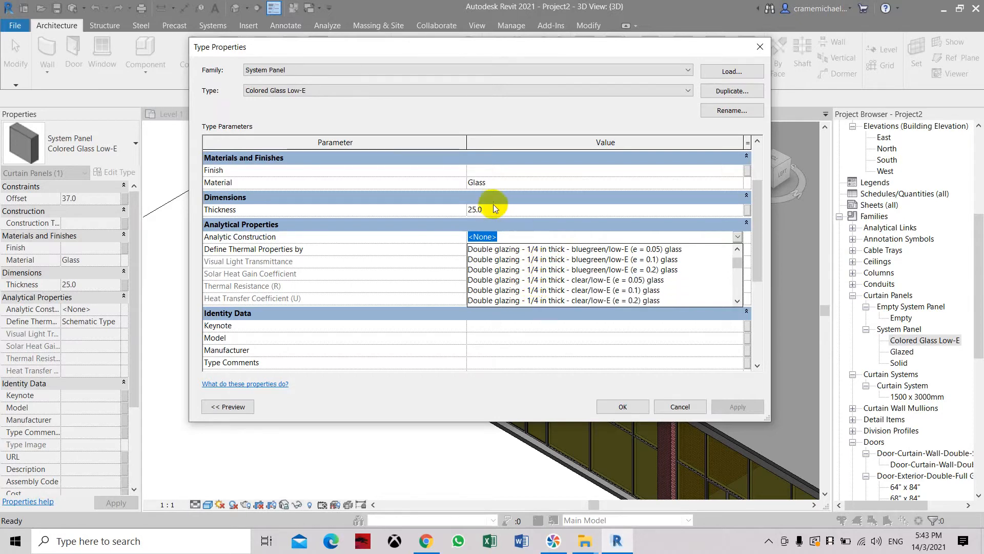
mouse_move(537, 254)
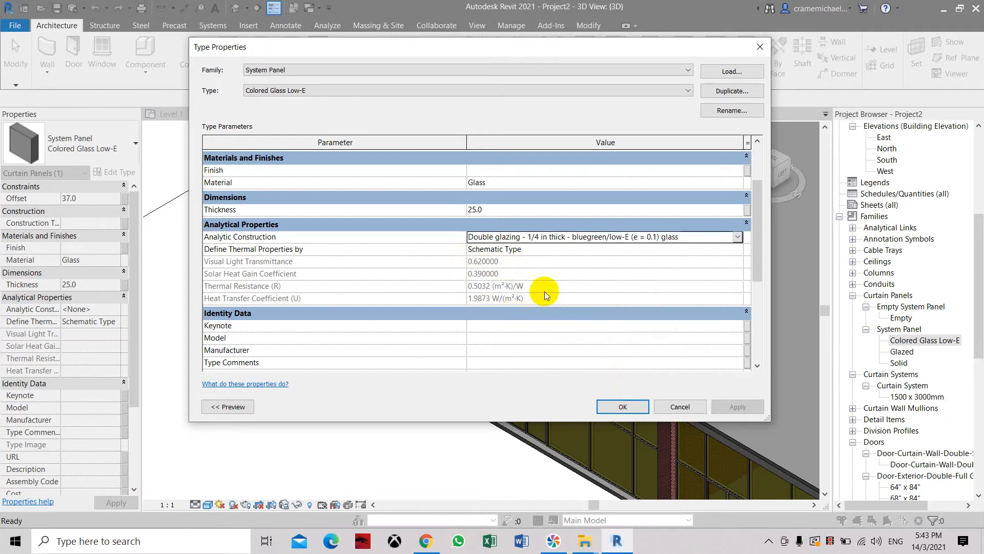
mouse_move(559, 270)
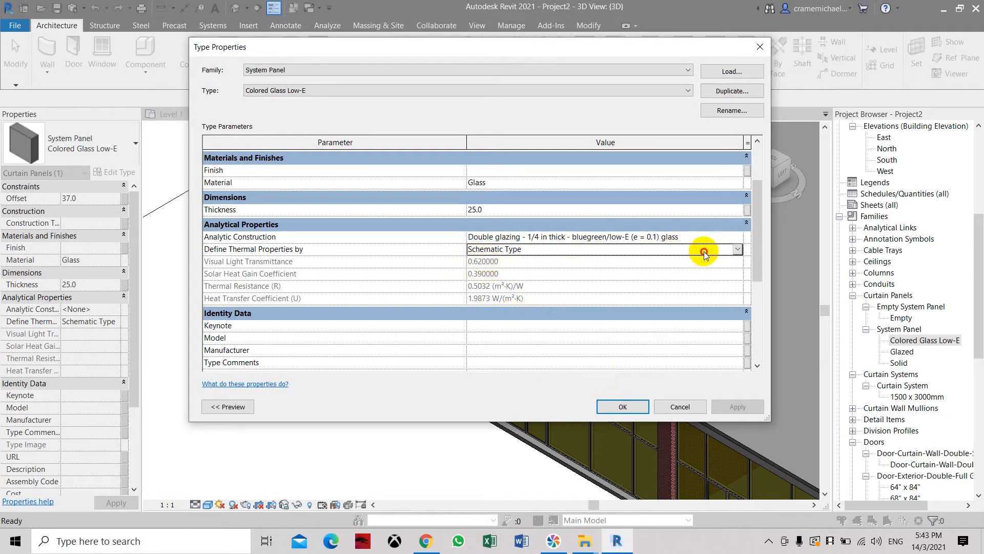
Define the panel's thermal properties by Schematic Type and confirm the panel type
left_click(738, 249)
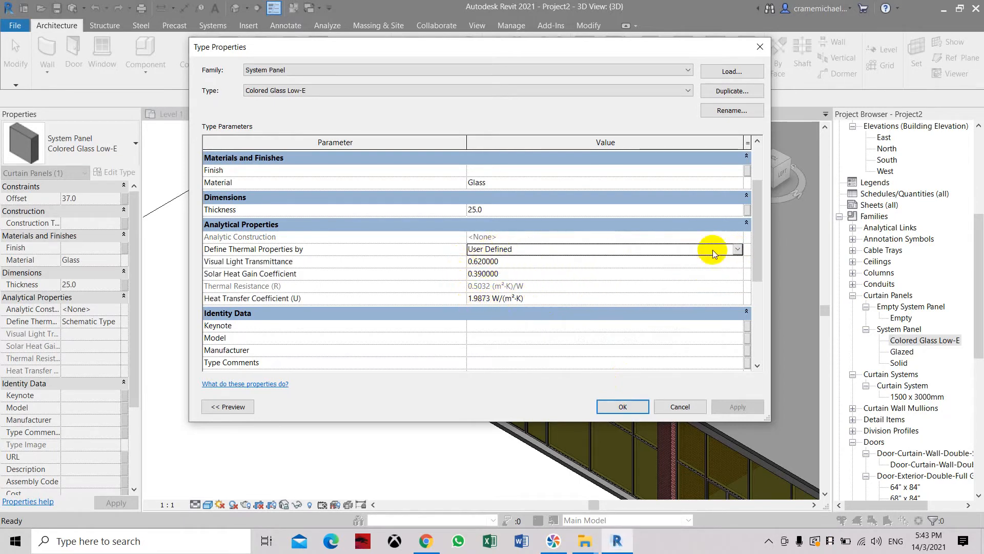
left_click(737, 249)
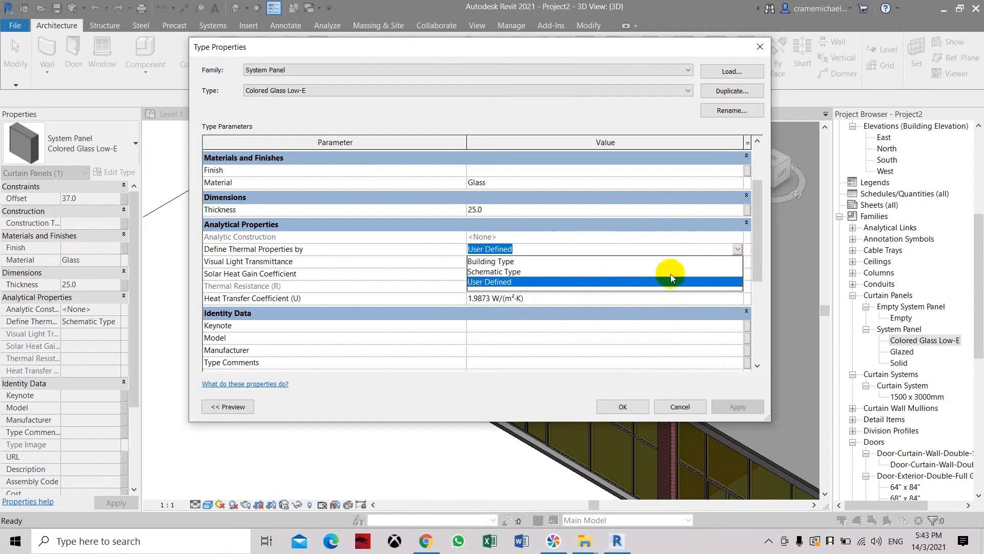
left_click(494, 271)
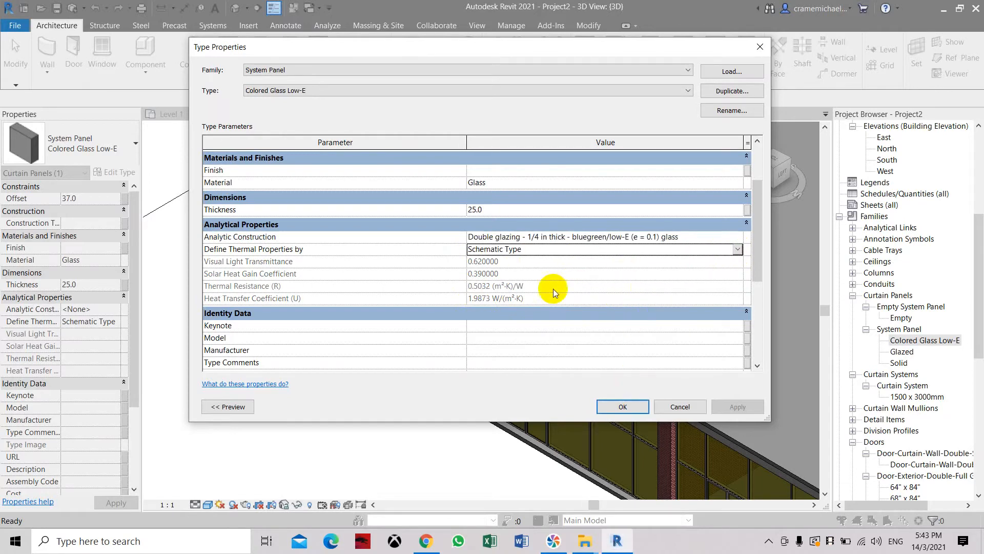
scroll("down", 3)
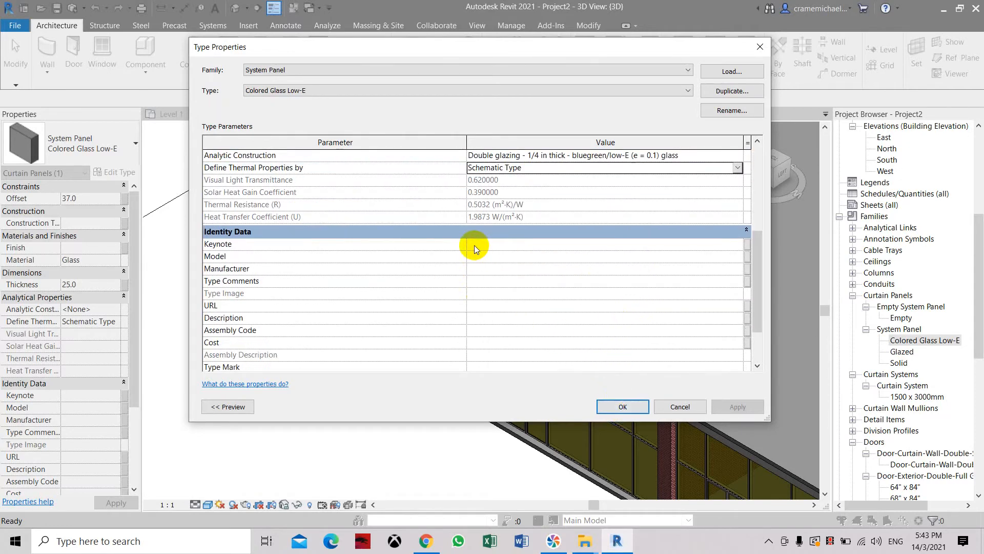
mouse_move(475, 253)
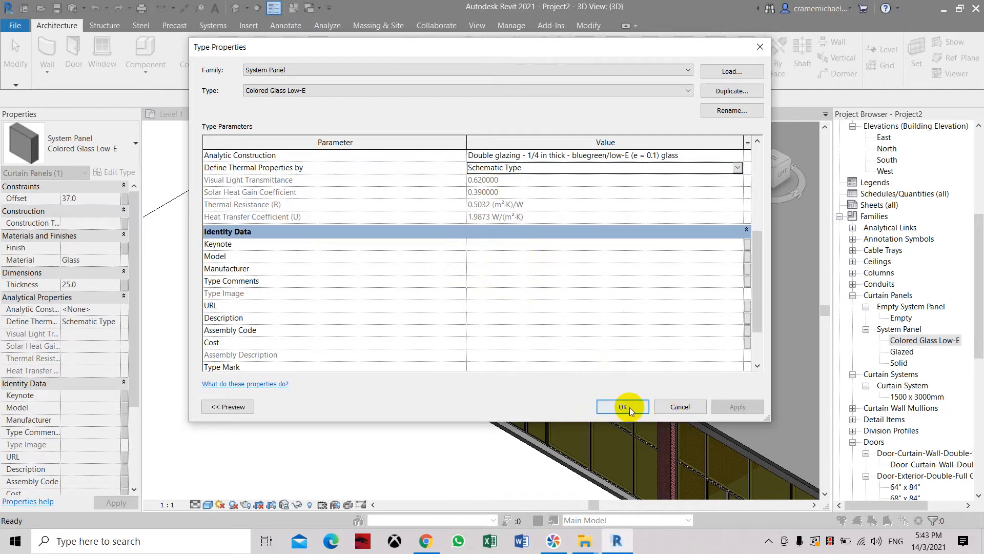
left_click(622, 406)
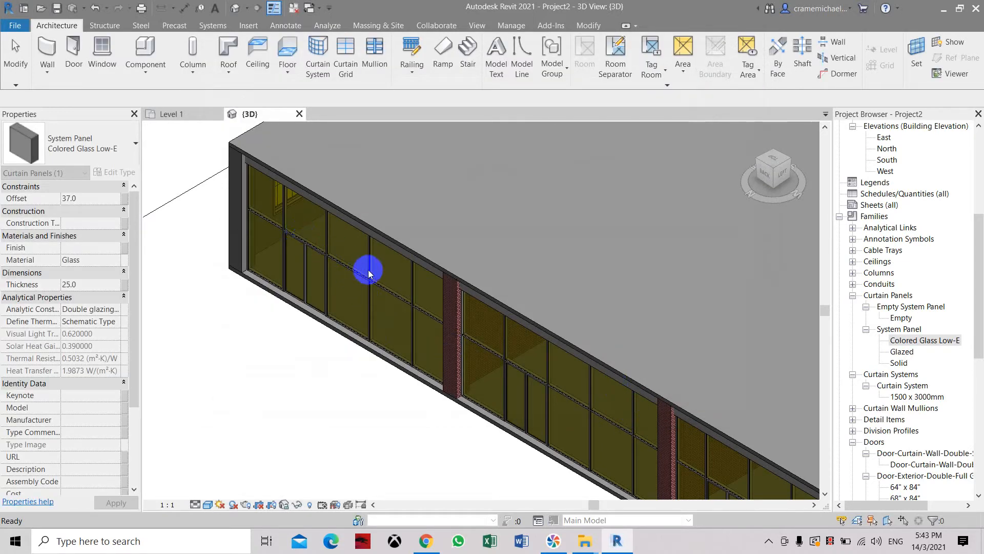
mouse_move(814, 352)
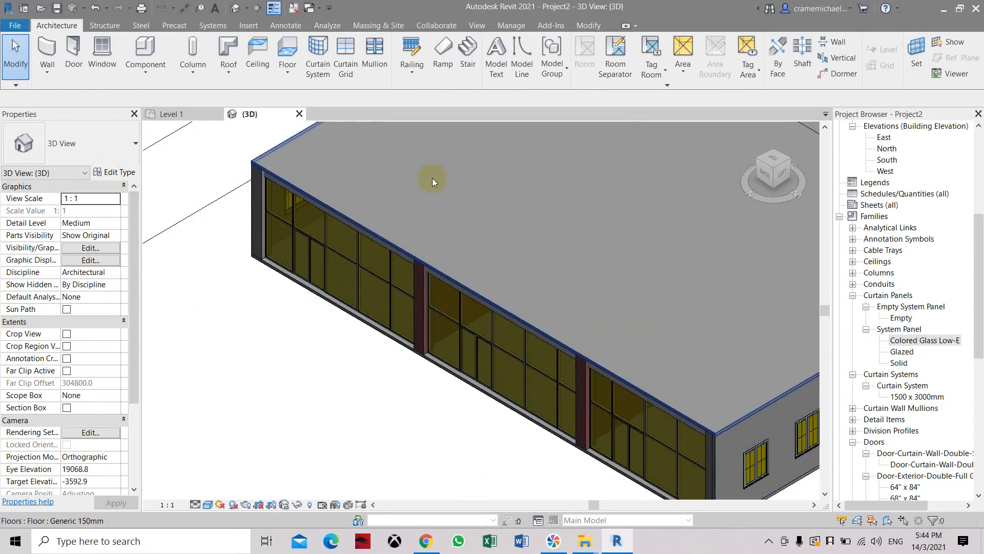
mouse_move(199, 237)
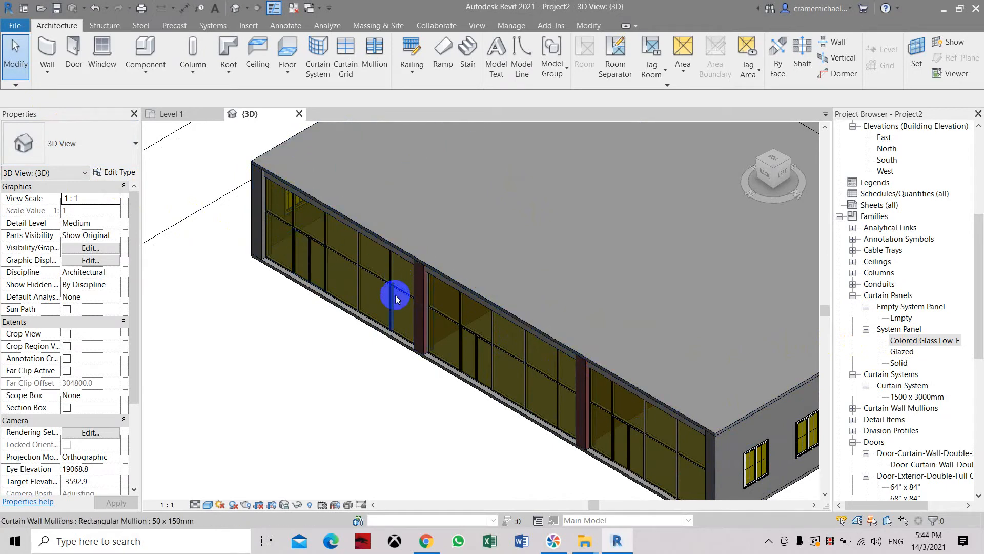
left_click(395, 298)
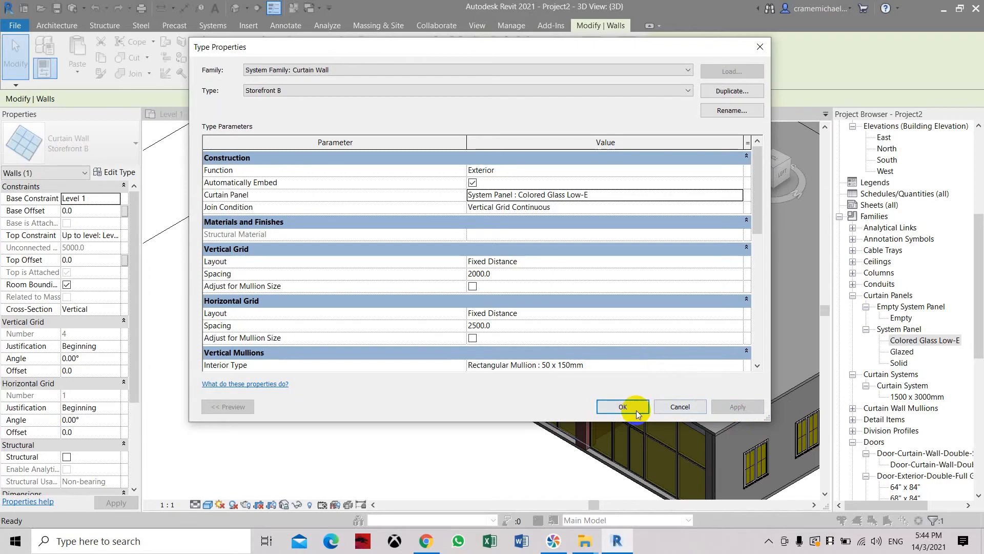
left_click(622, 406)
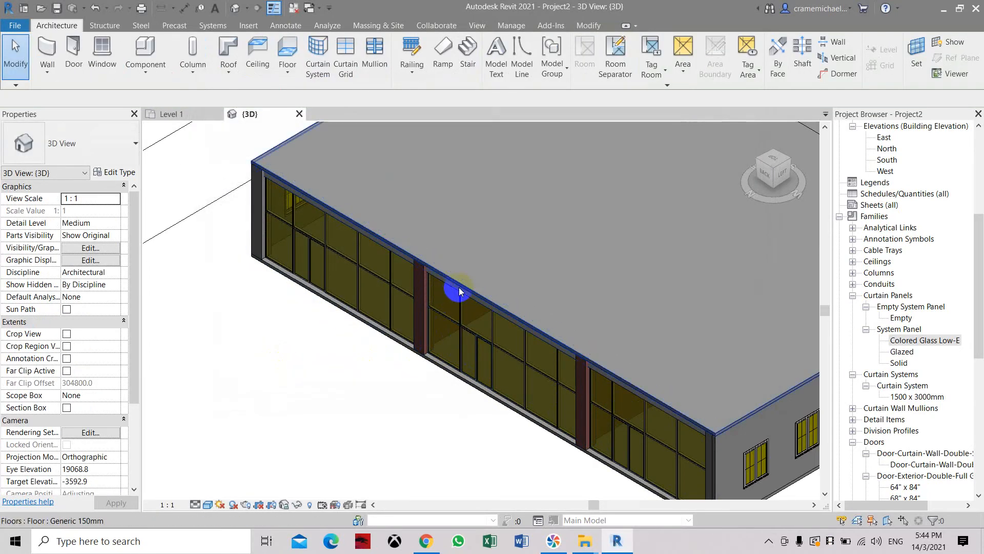
Switch the Storefront A wall type's Curtain Panel to System Panel : Solid
left_click(459, 290)
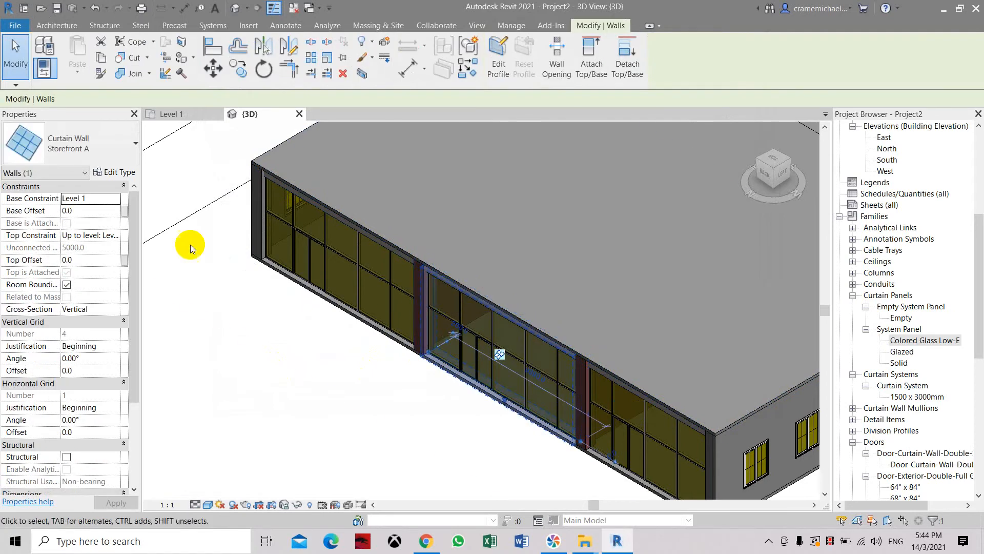
left_click(134, 143)
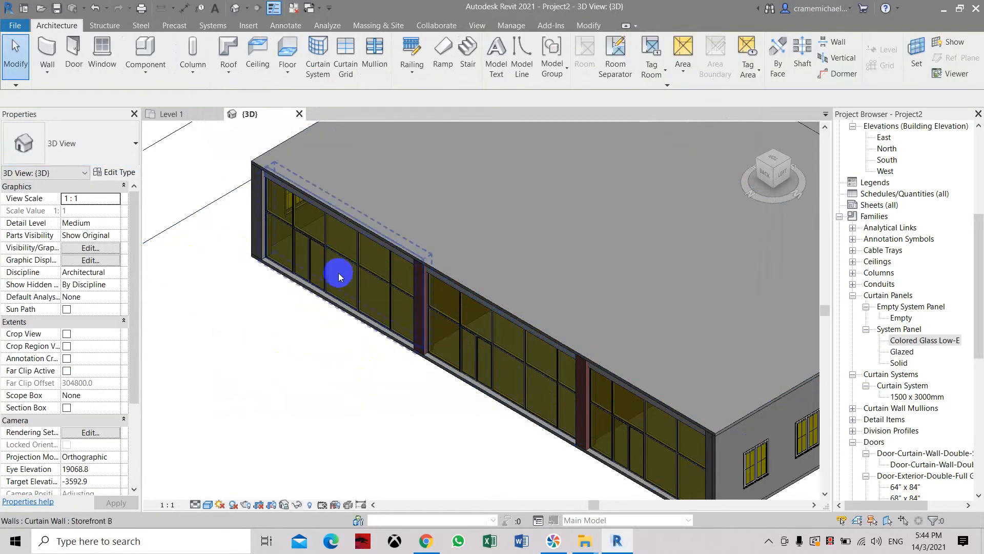
left_click(339, 276)
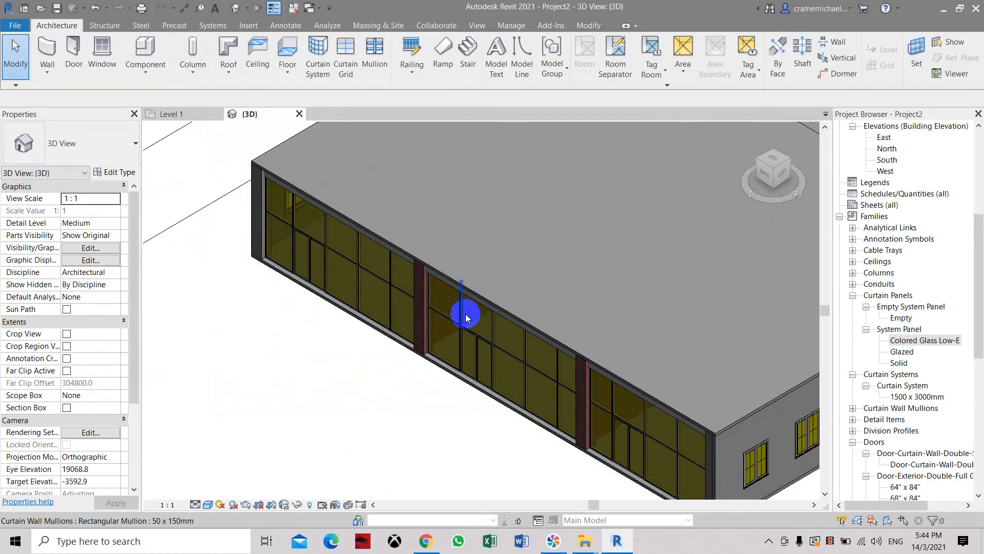
left_click(466, 314)
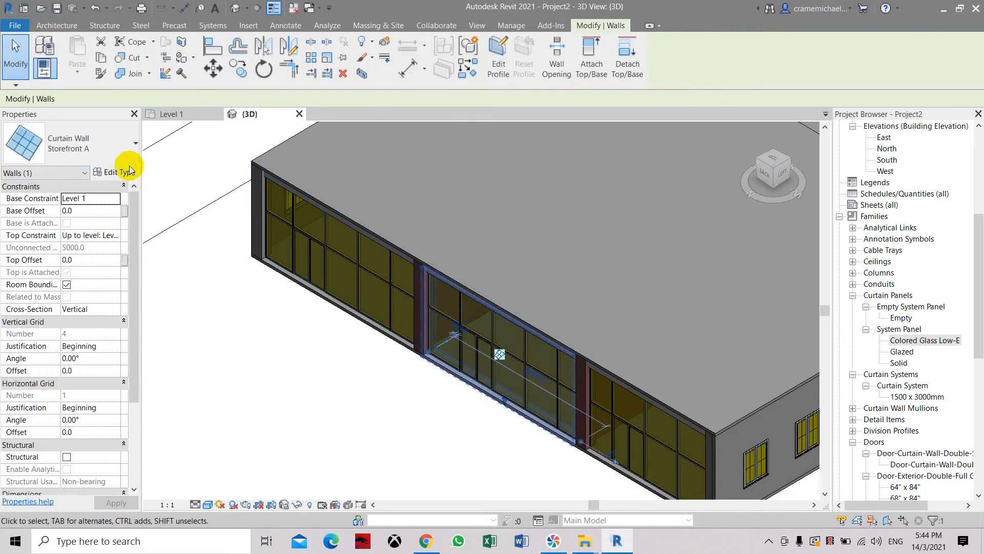
left_click(114, 172)
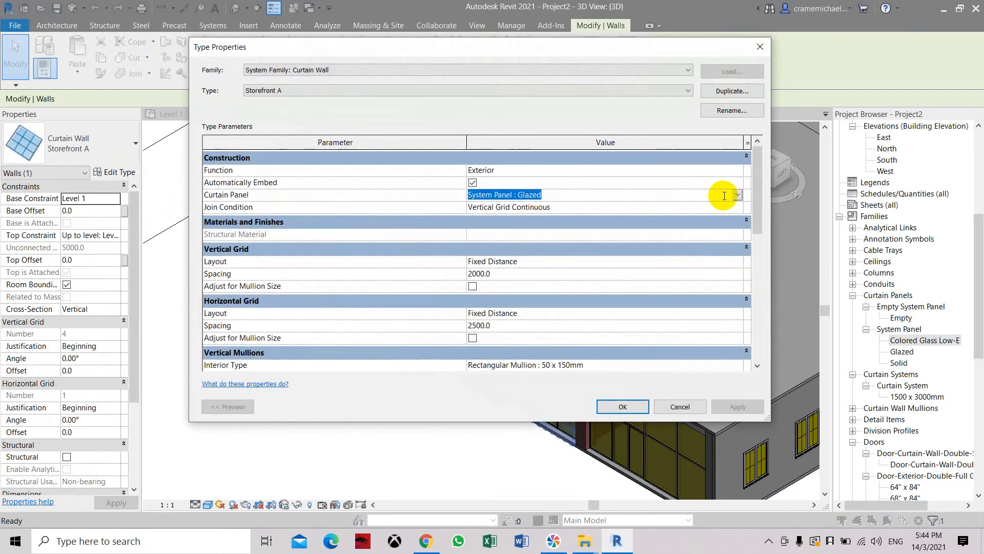
left_click(738, 195)
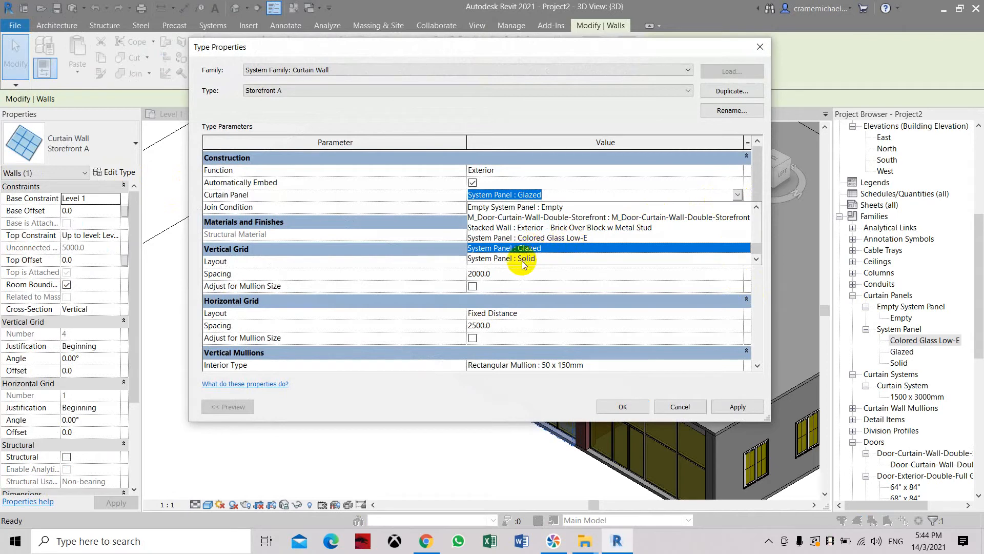
left_click(509, 258)
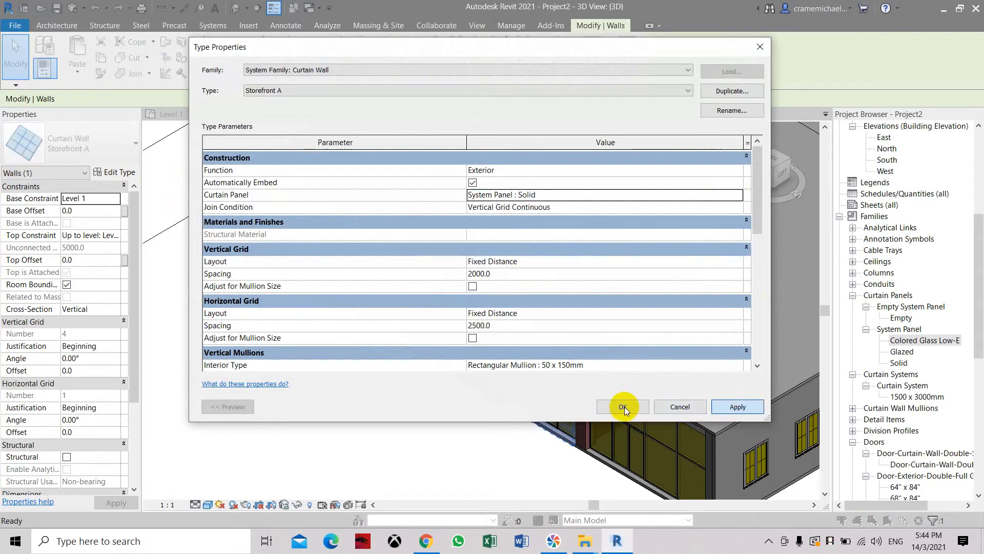
left_click(621, 407)
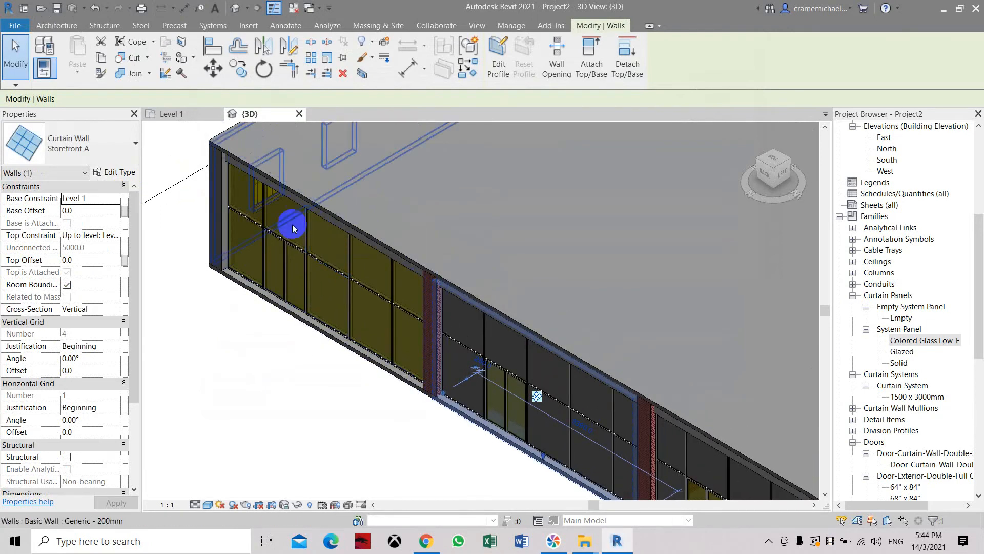
Assign Storefront B to the middle and right storefronts, then view from the left
left_click(295, 281)
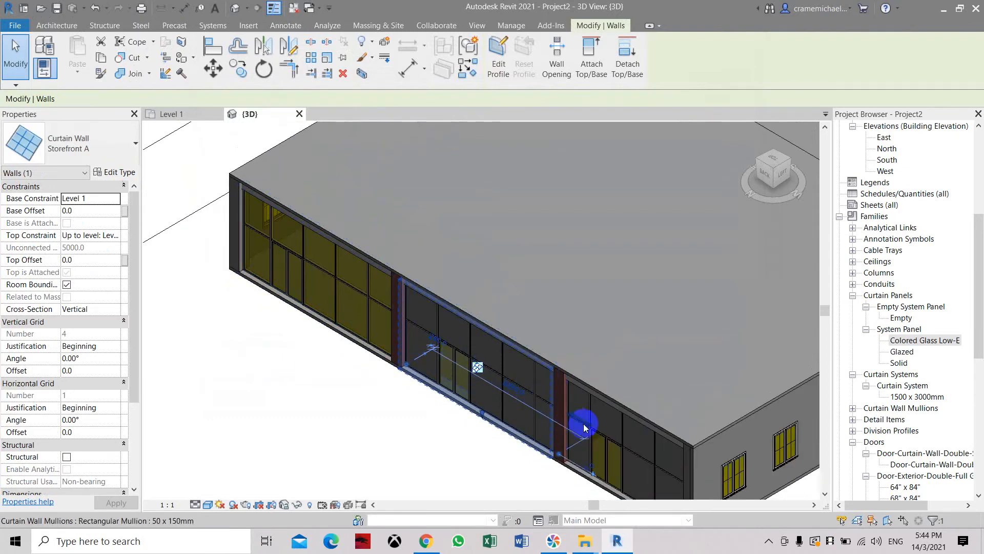
left_click(646, 455)
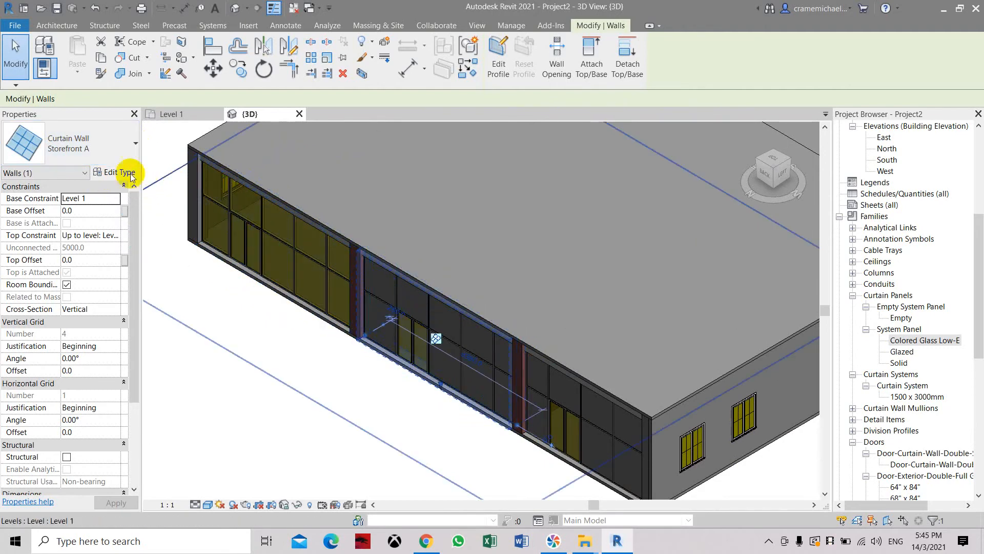
mouse_move(81, 346)
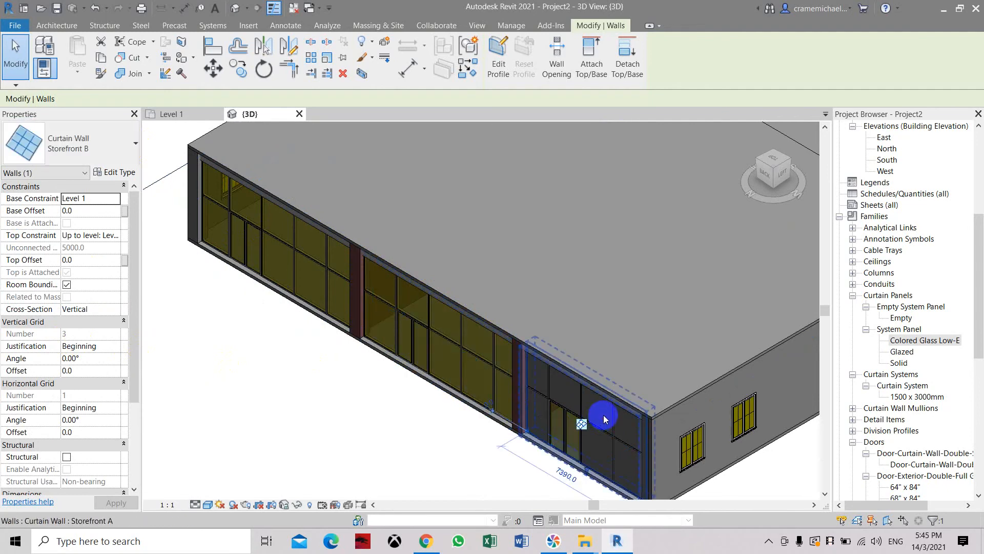
left_click(132, 143)
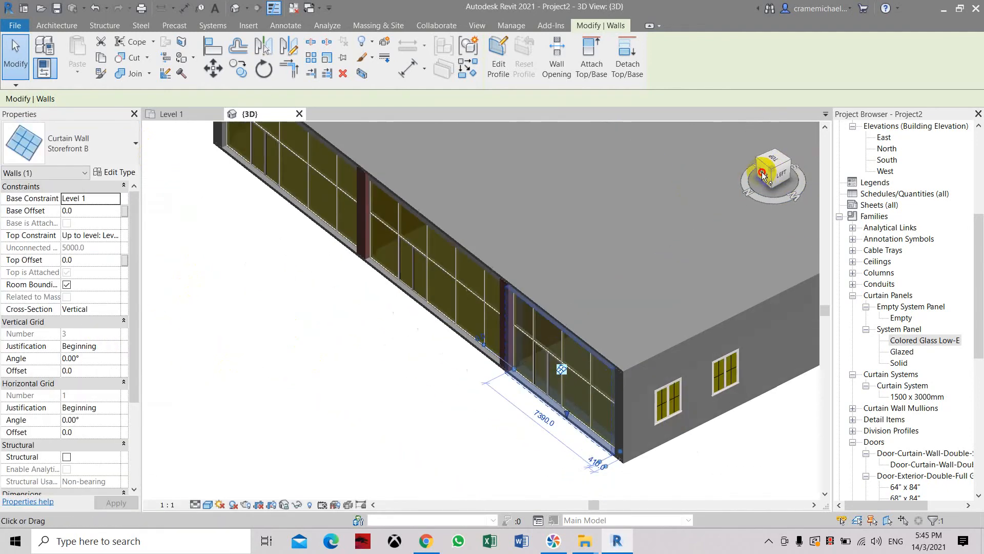
left_click(772, 171)
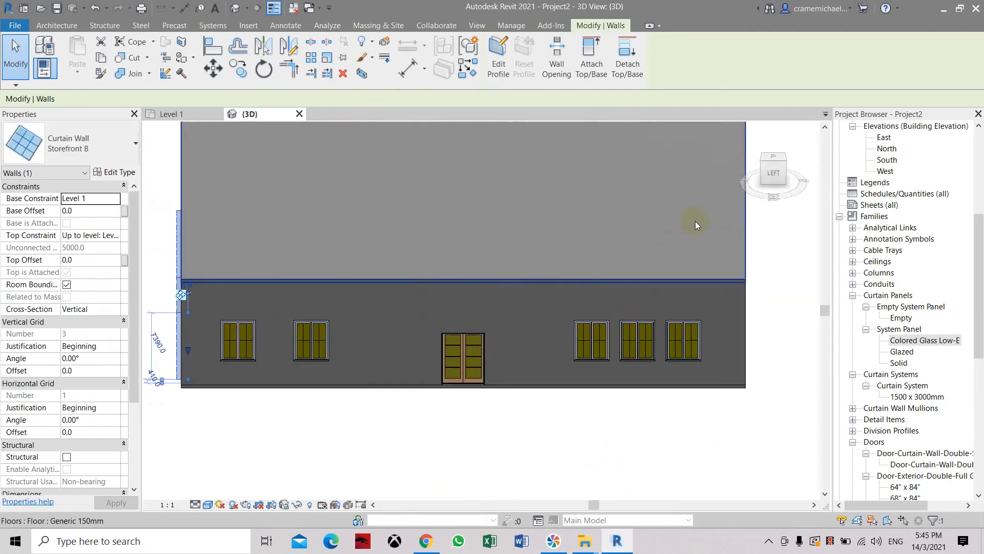